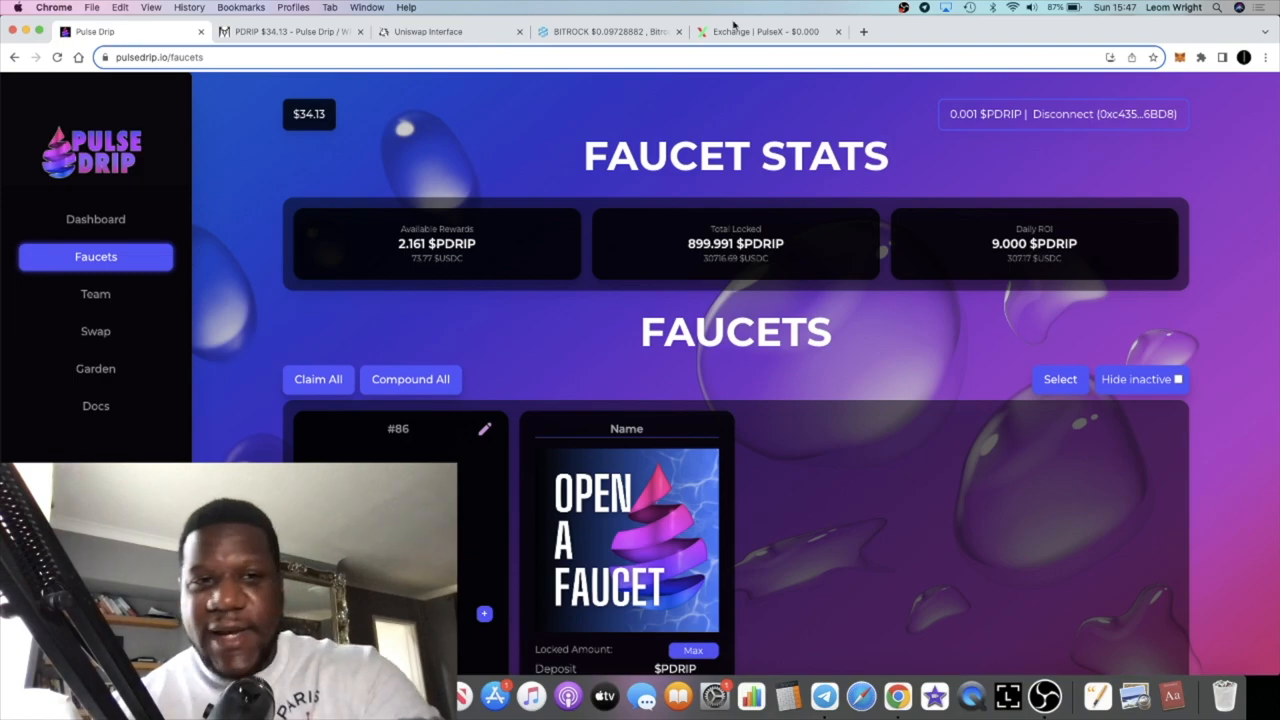
Bring up the 15-minute PDRIP/WPLS PulseX chart on DEX Screener to review the rise and pullback.
click(290, 31)
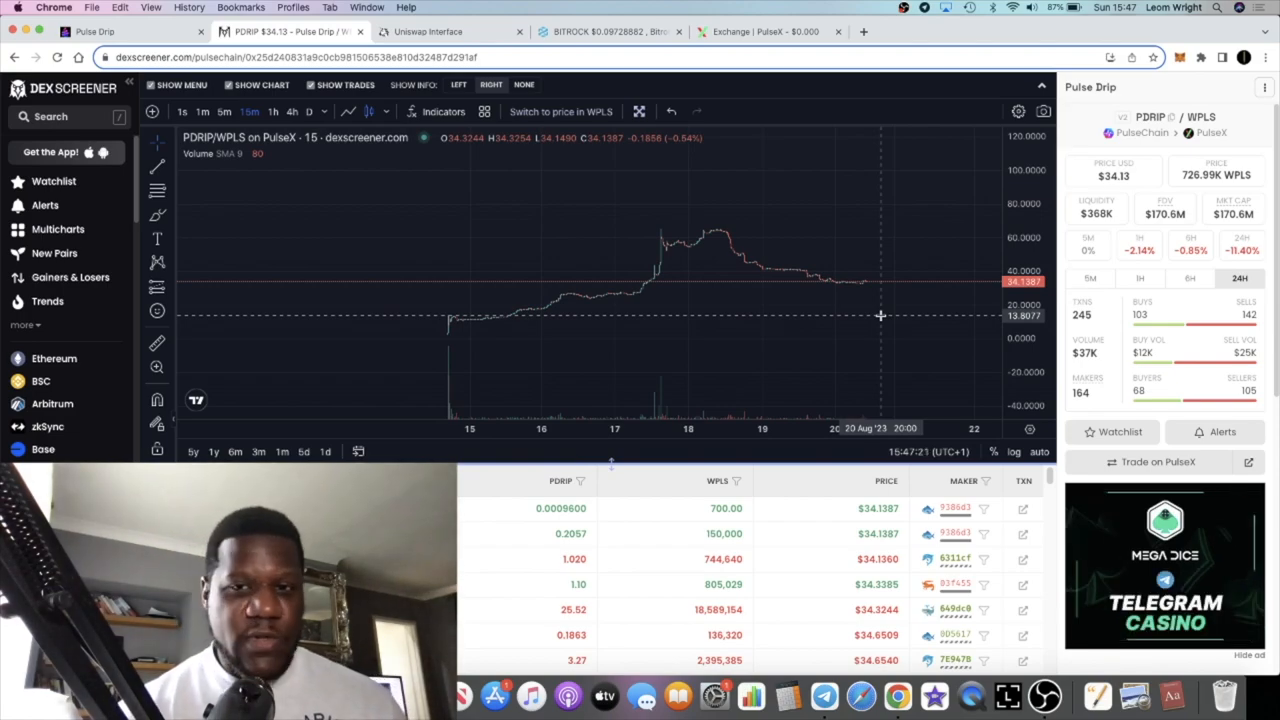
mouse_move(853, 229)
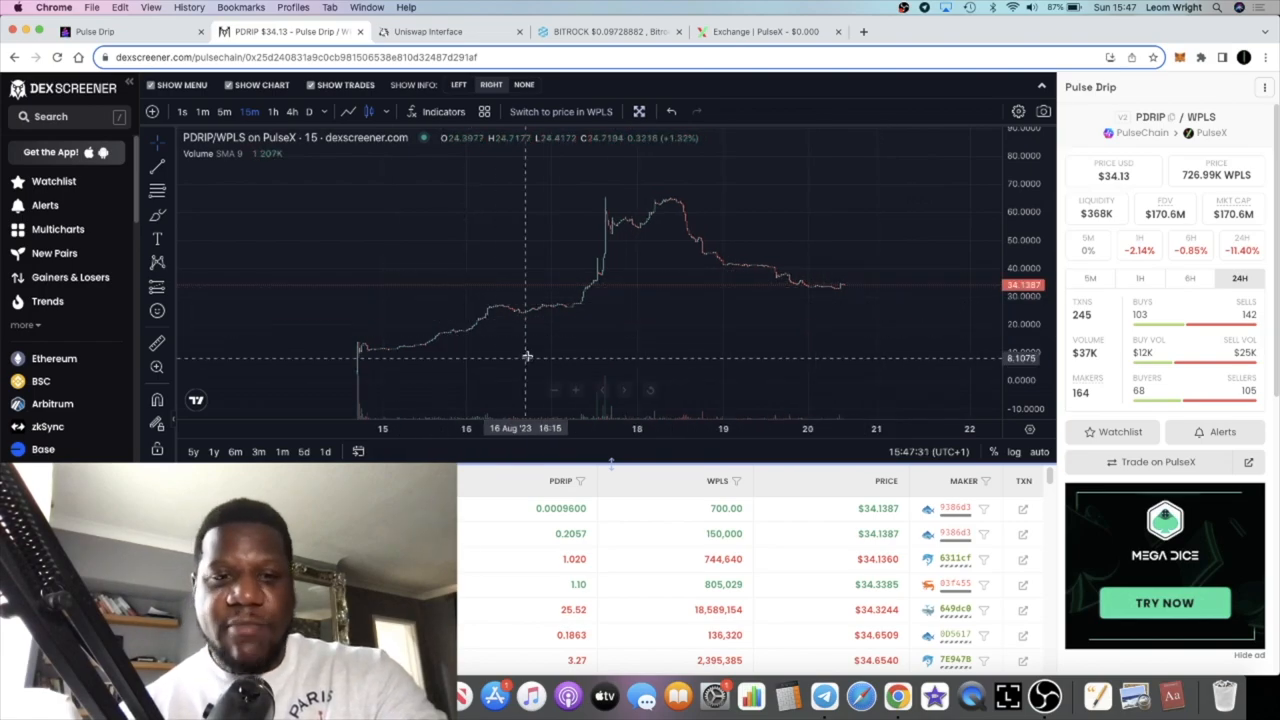
mouse_move(757, 291)
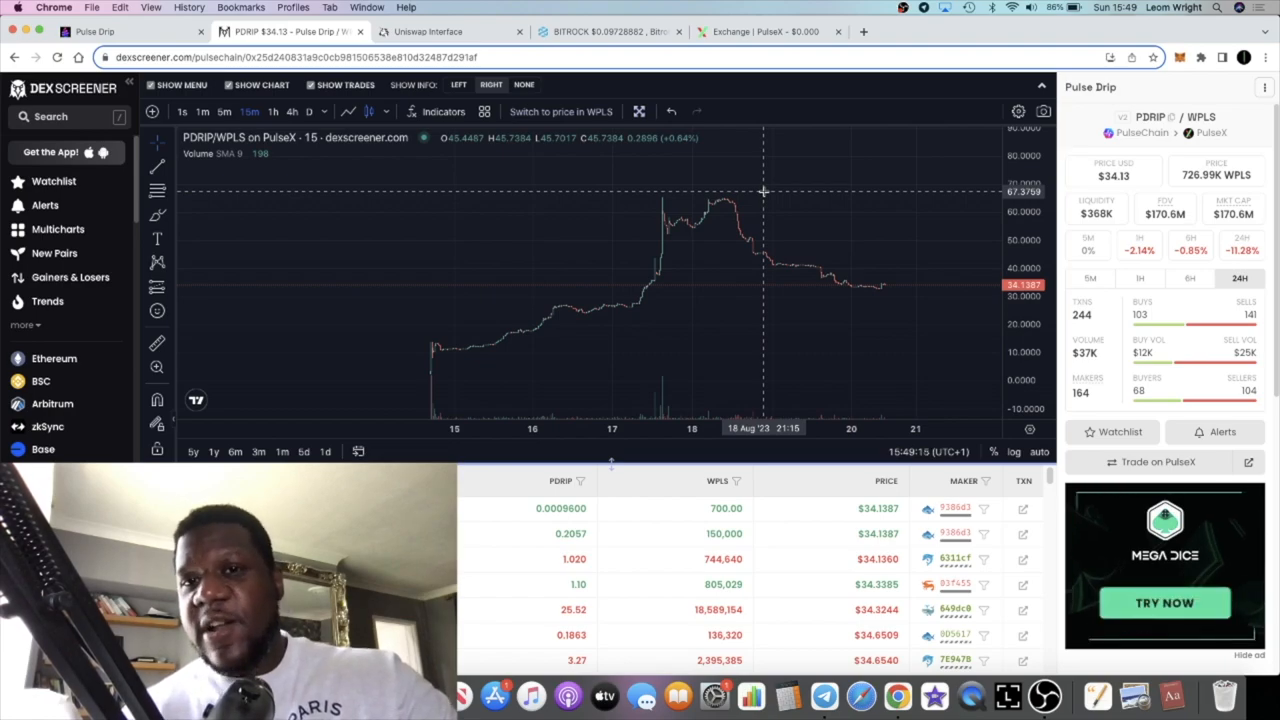
Load the Drip Network site, drip.community, in a new browser tab.
click(989, 32)
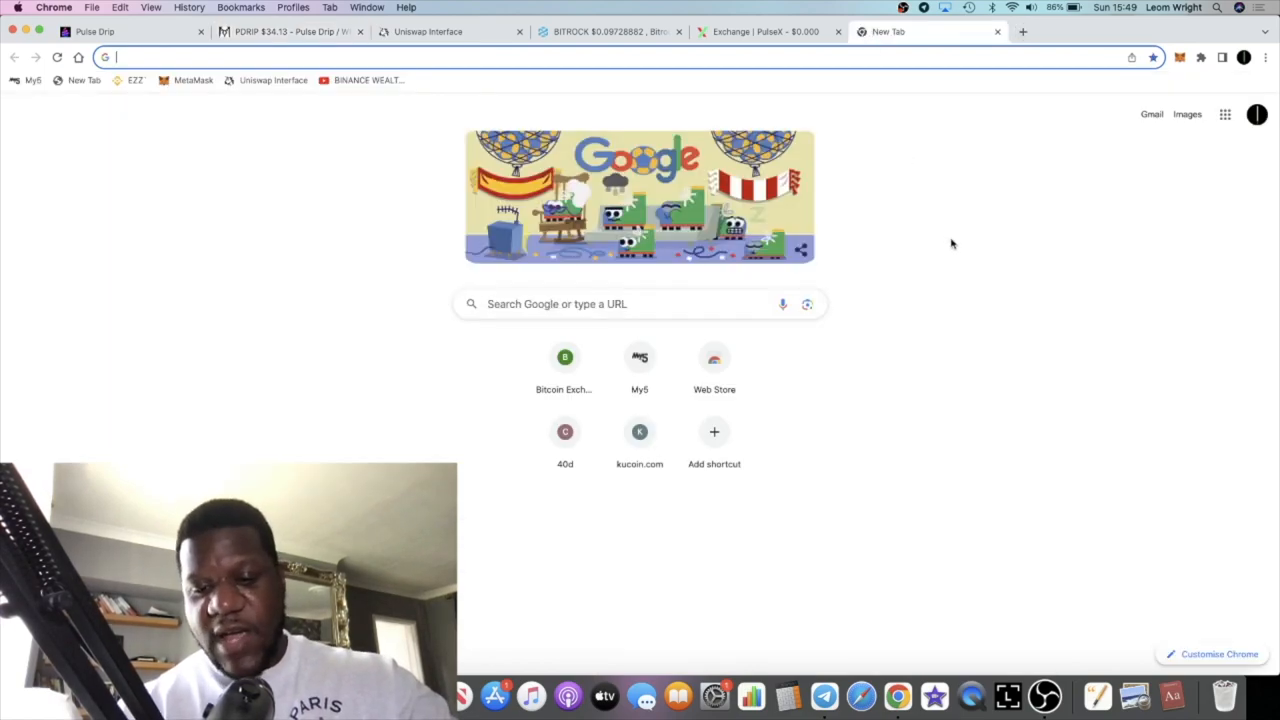
text(dextools.io/app/en/ether/pair-explorer/0x6c4c7f46d9d4ef6bc5c9e155f011ad19fc4ef321)
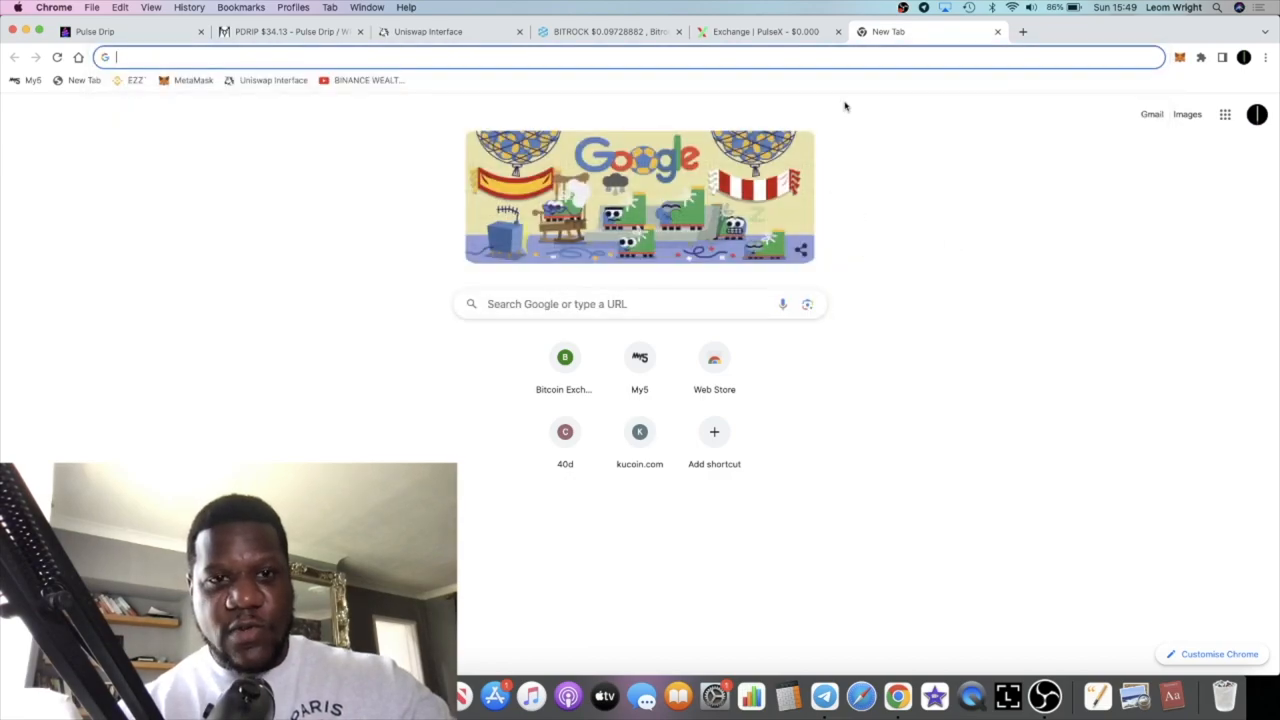
text(po)
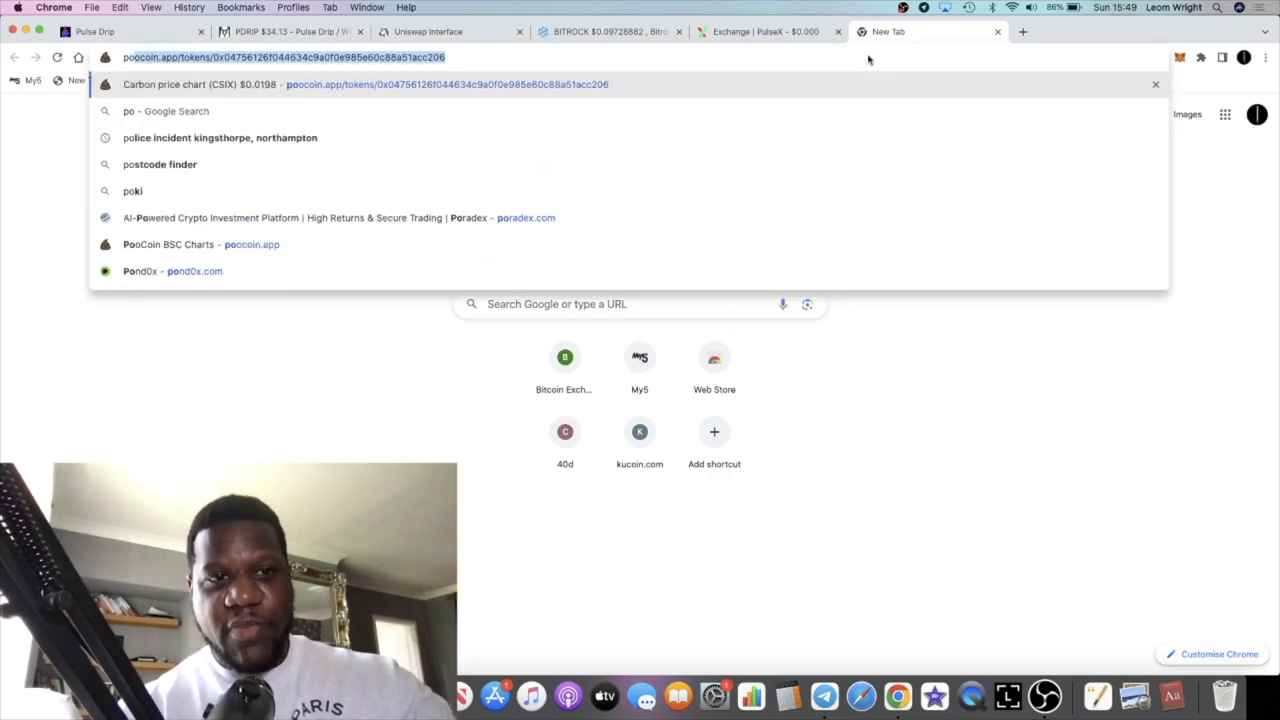
text(drip.community)
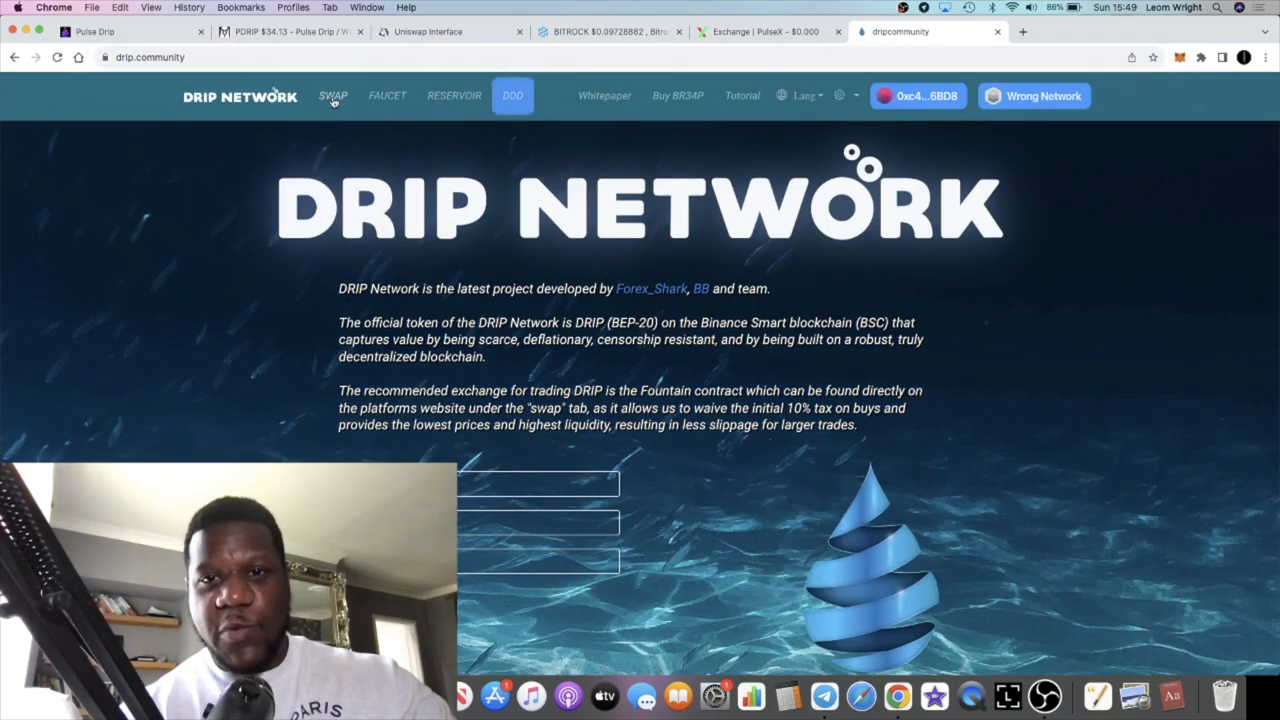
Review Drip Network's Fountain prices and DRIP chart, then switch to PooCoin Charts.
click(333, 96)
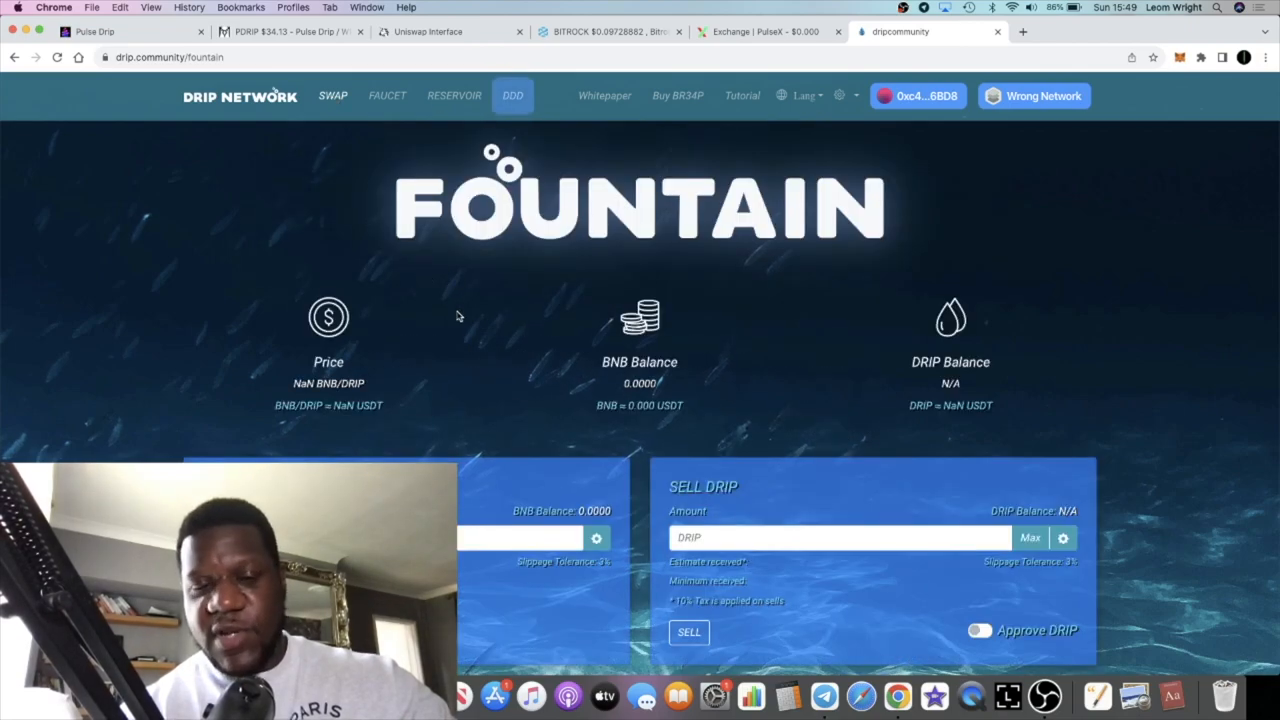
scroll(down, 3)
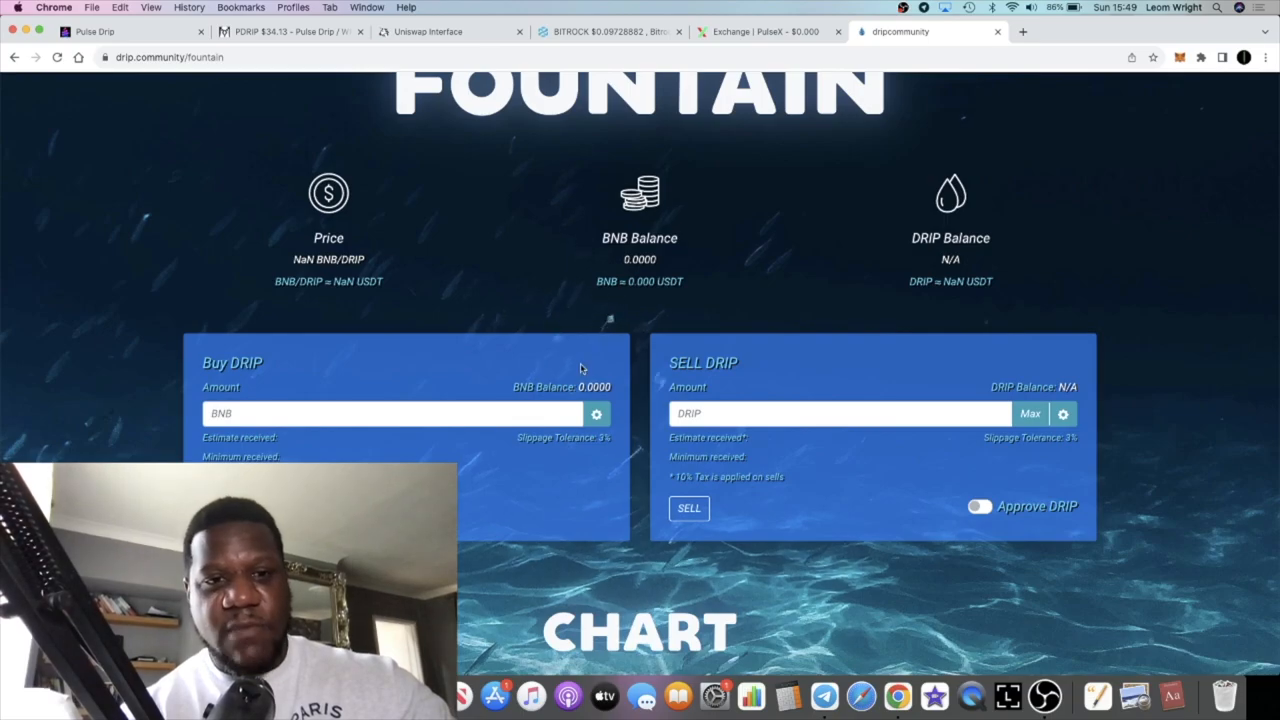
scroll(down, 3)
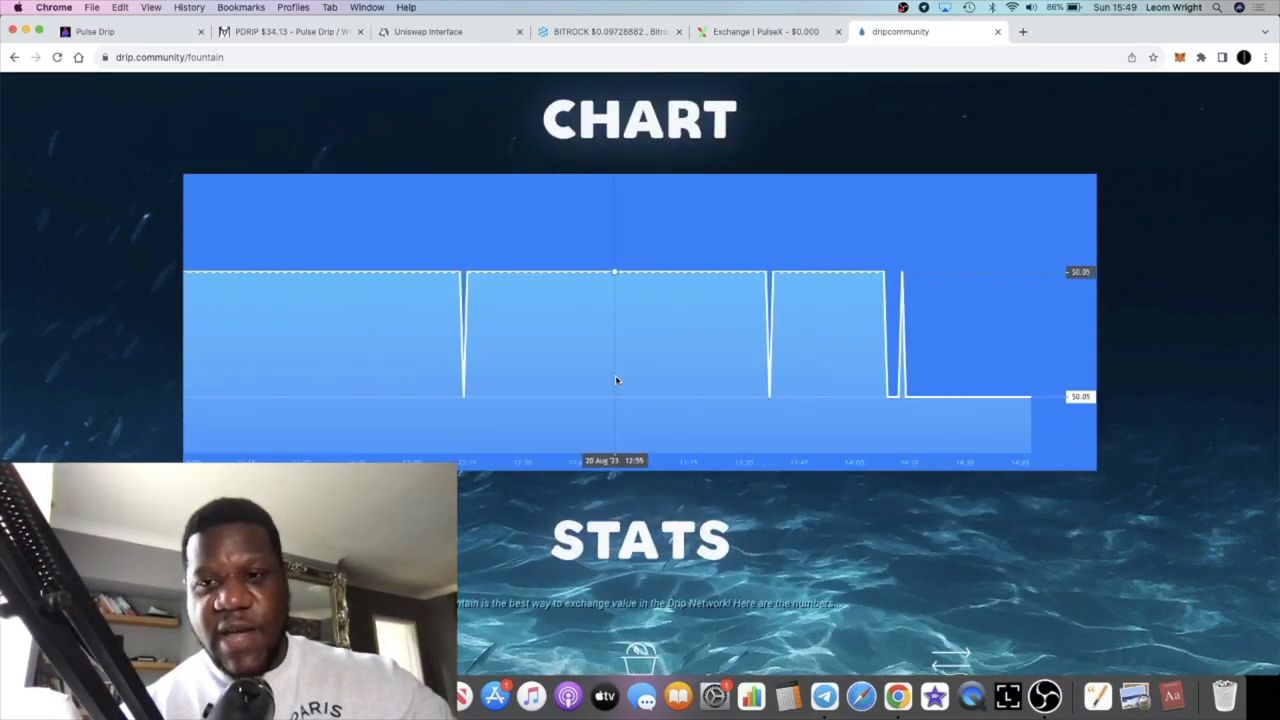
click(290, 31)
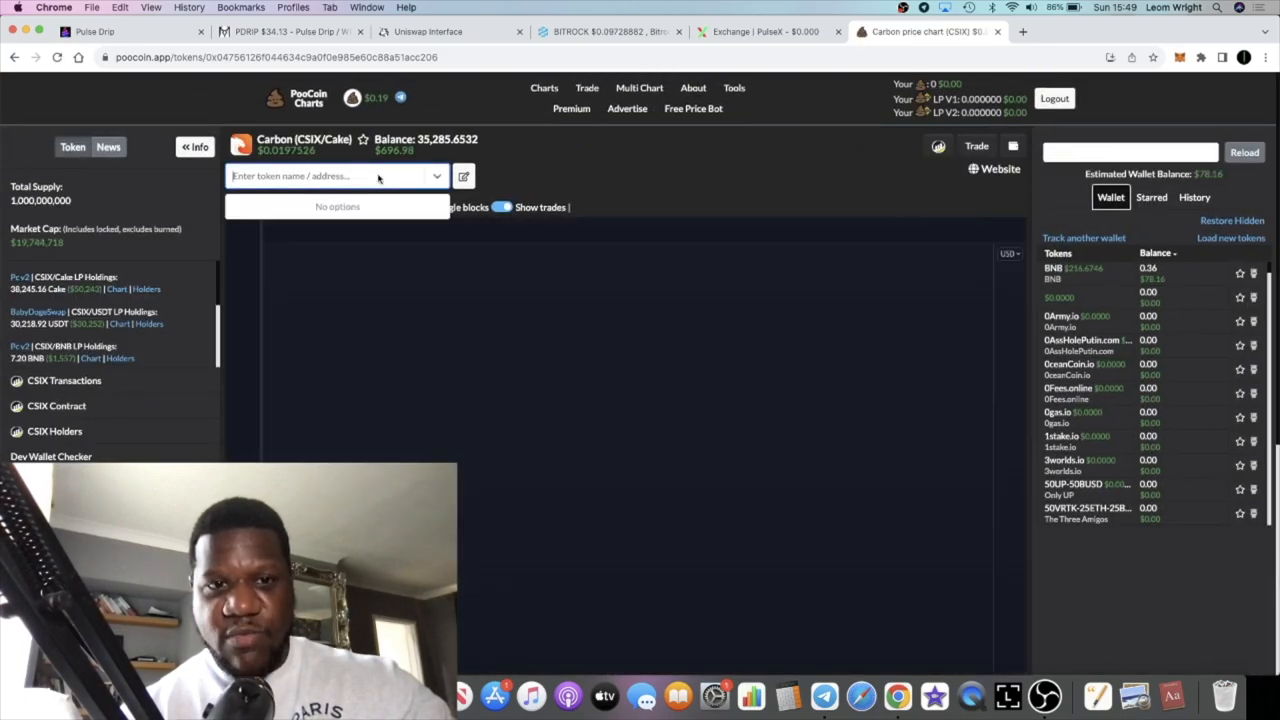
Load the DRIP Token (DRIP/BUSD) chart on PooCoin and compare it against PDRIP.
text(drip)
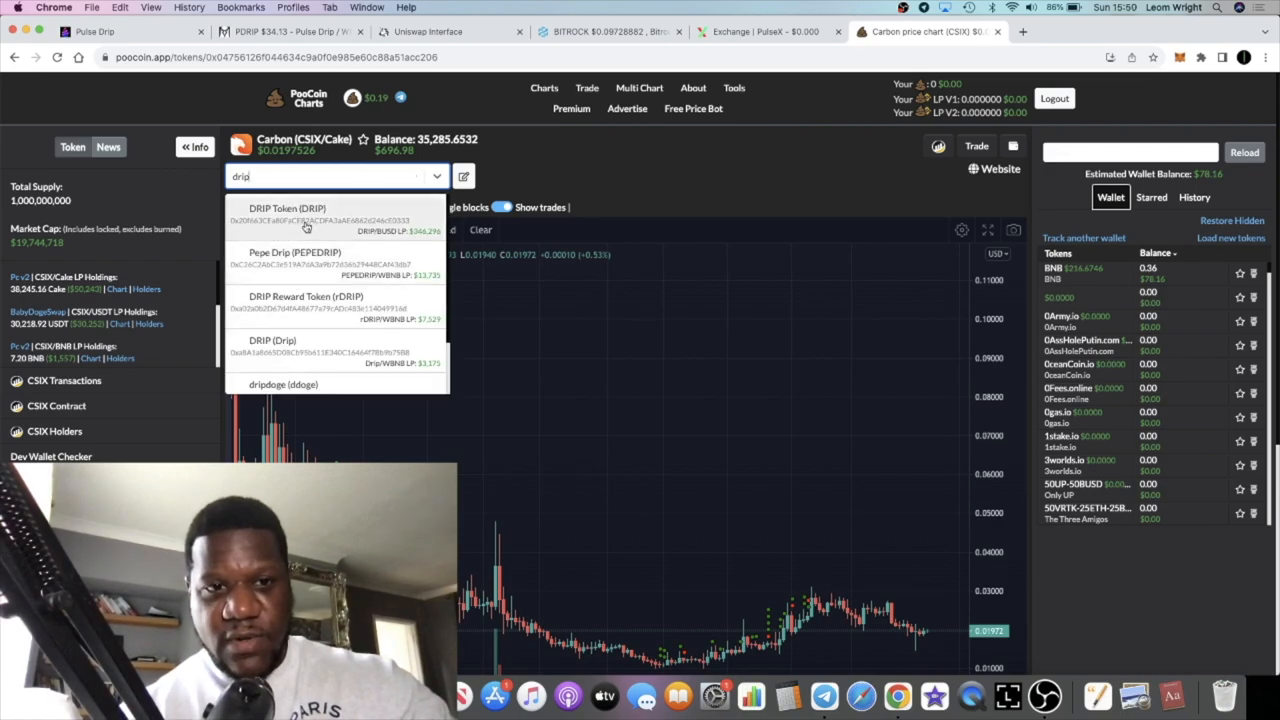
click(287, 214)
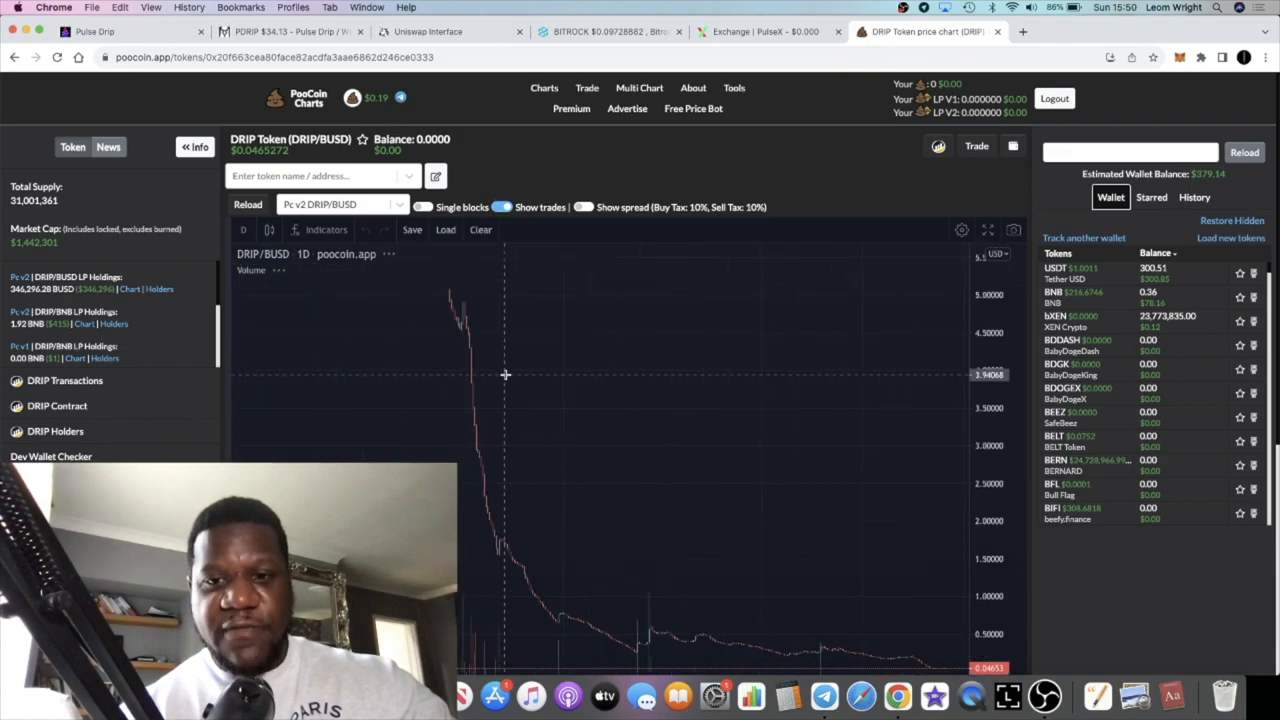
scroll(down, 3)
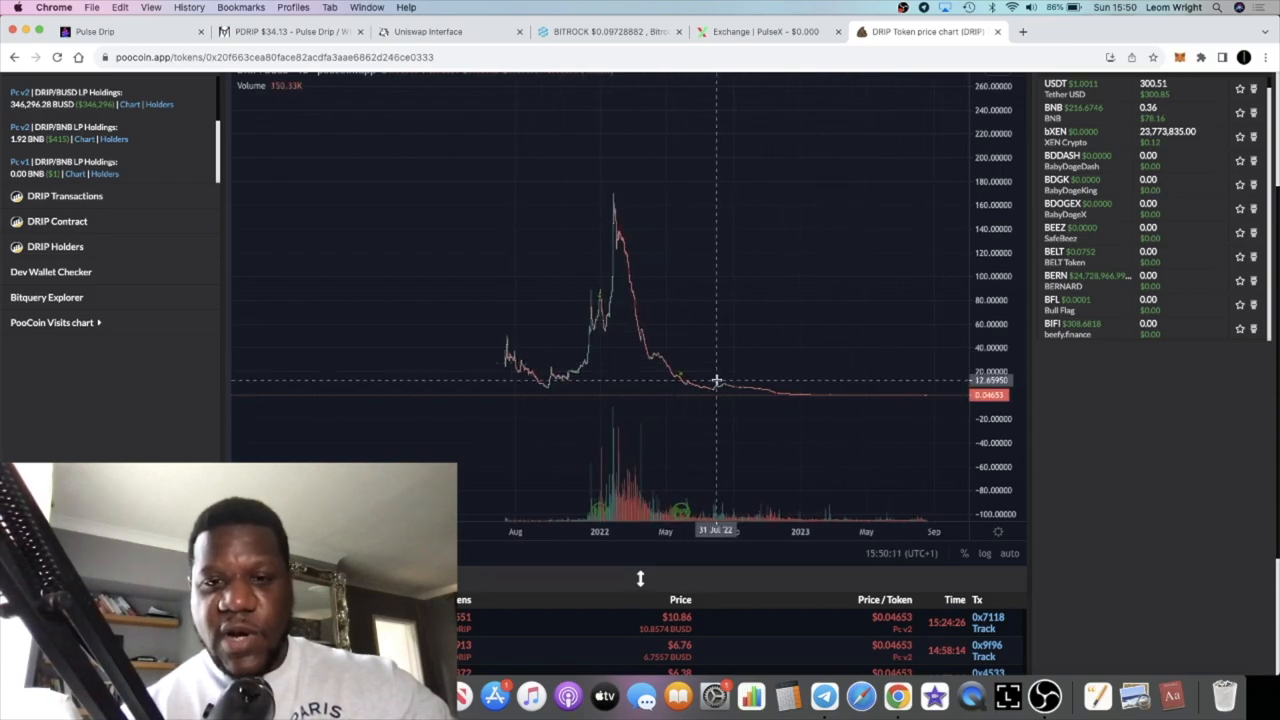
mouse_move(710, 392)
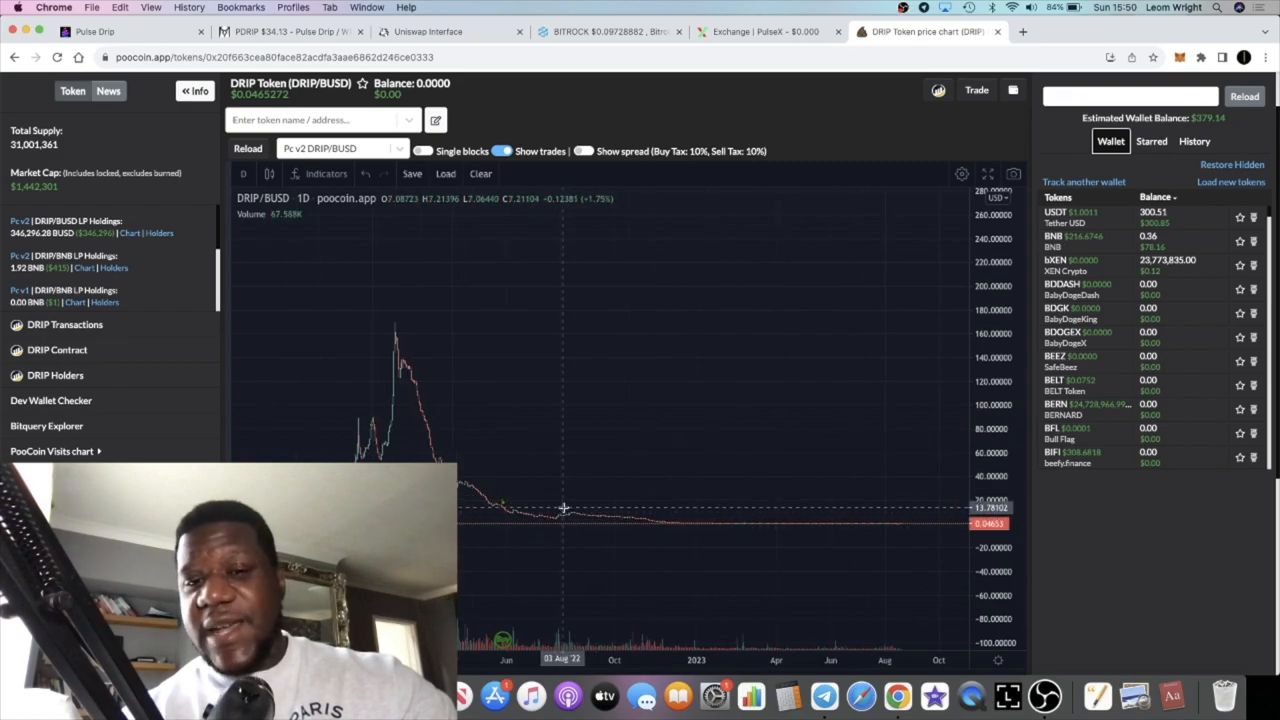
mouse_move(568, 500)
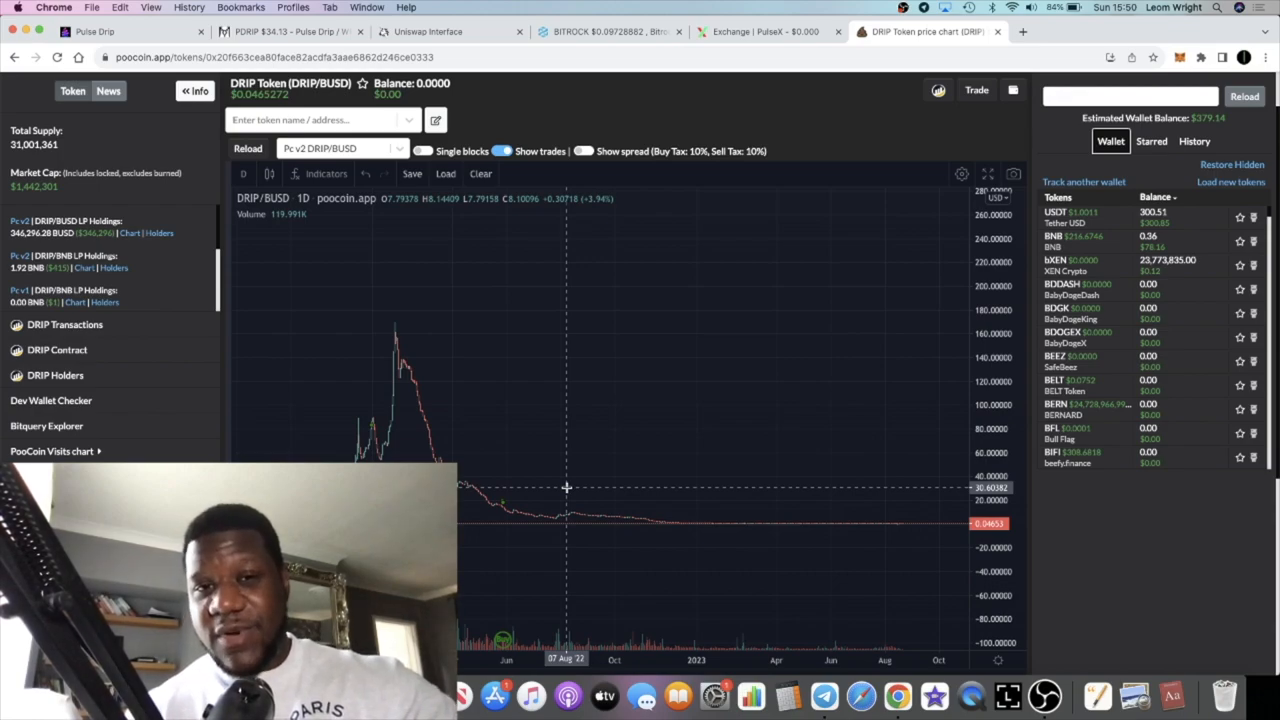
mouse_move(557, 409)
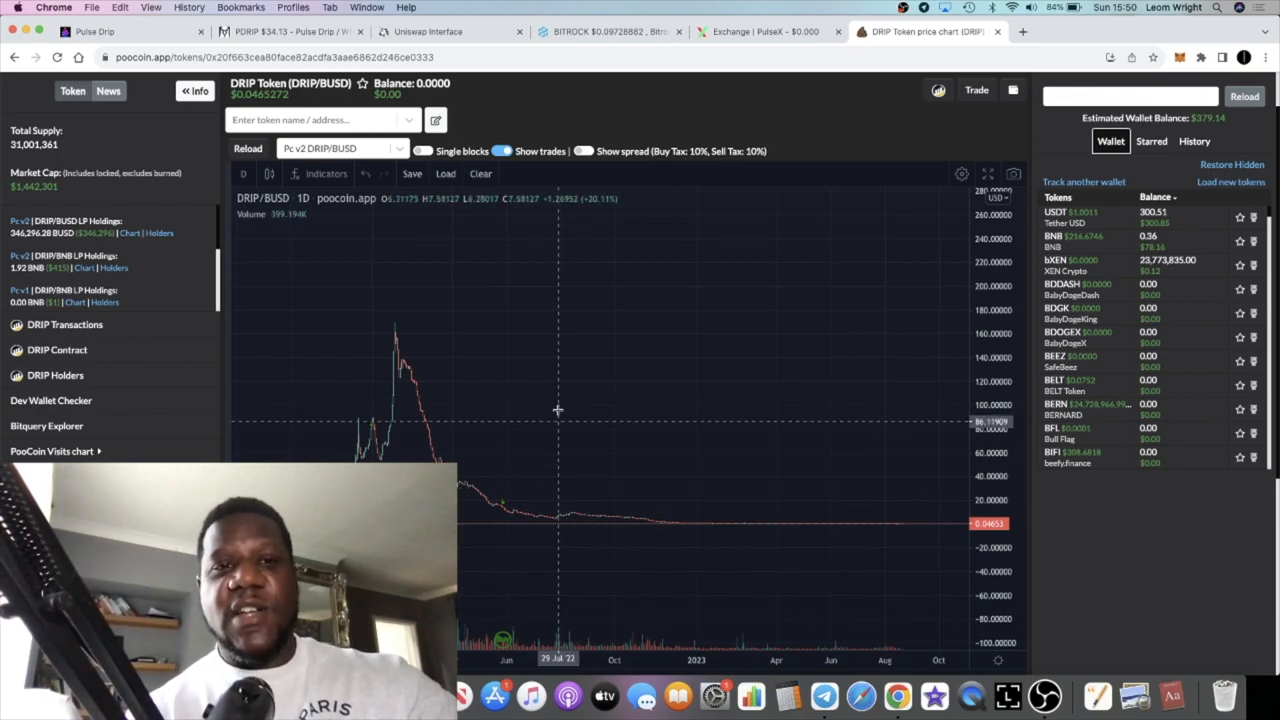
click(290, 33)
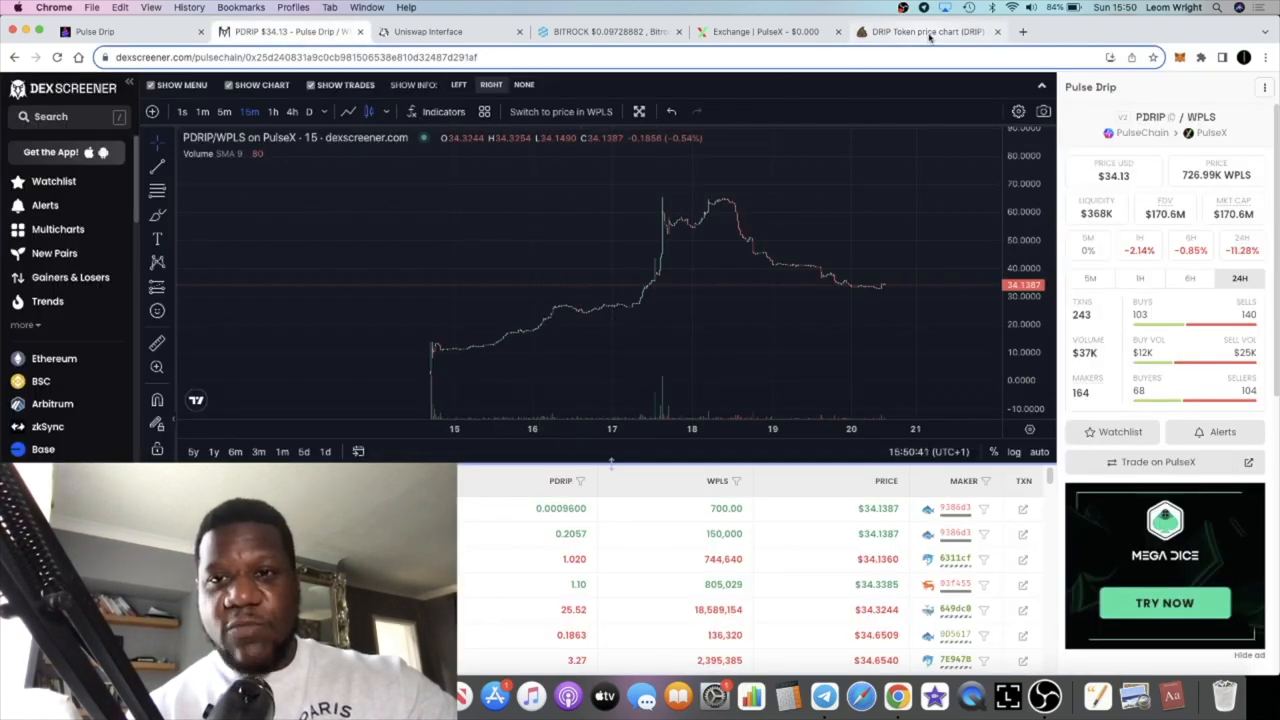
click(922, 32)
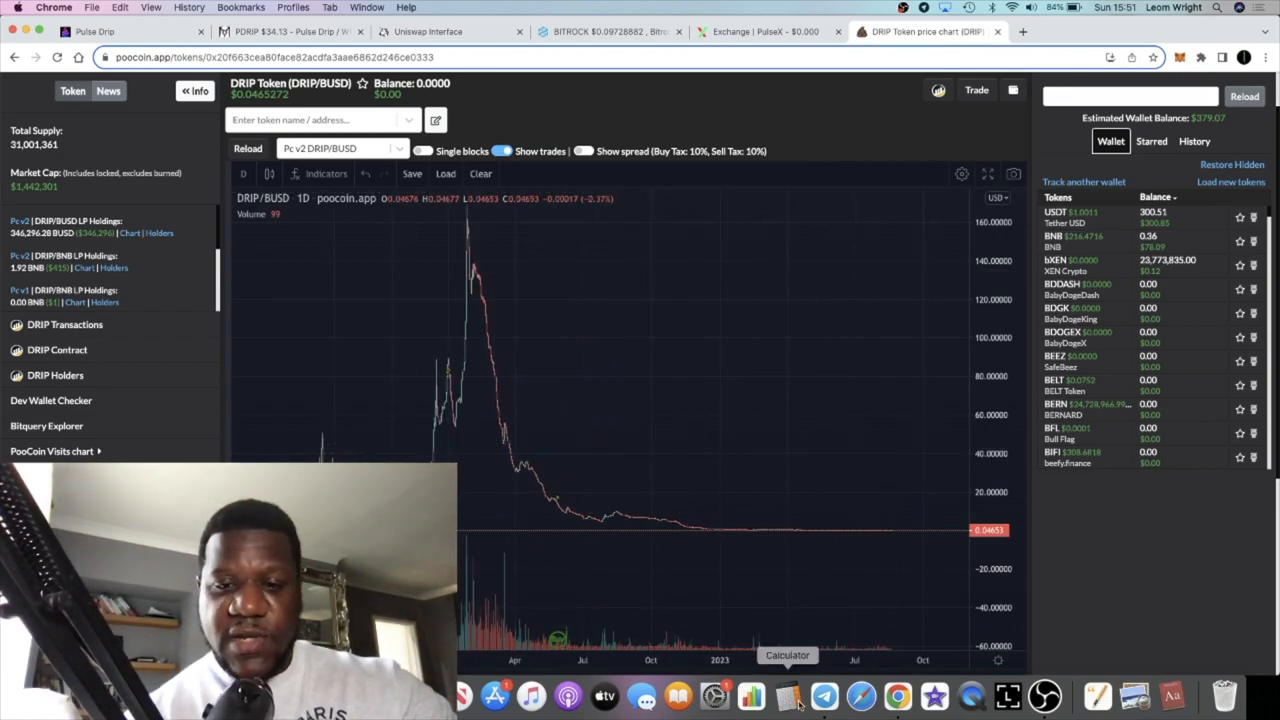
Compute a quick total of 27,500 in Calculator.
click(777, 688)
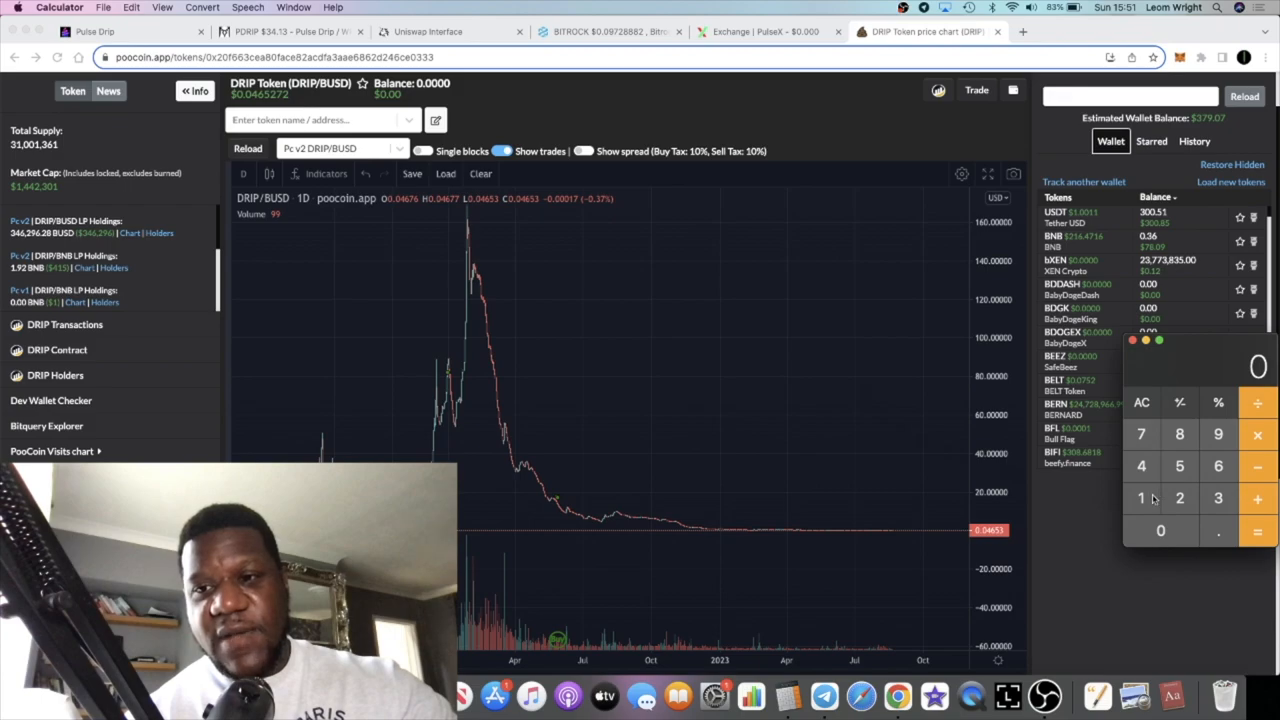
mouse_move(1181, 469)
text(27500)
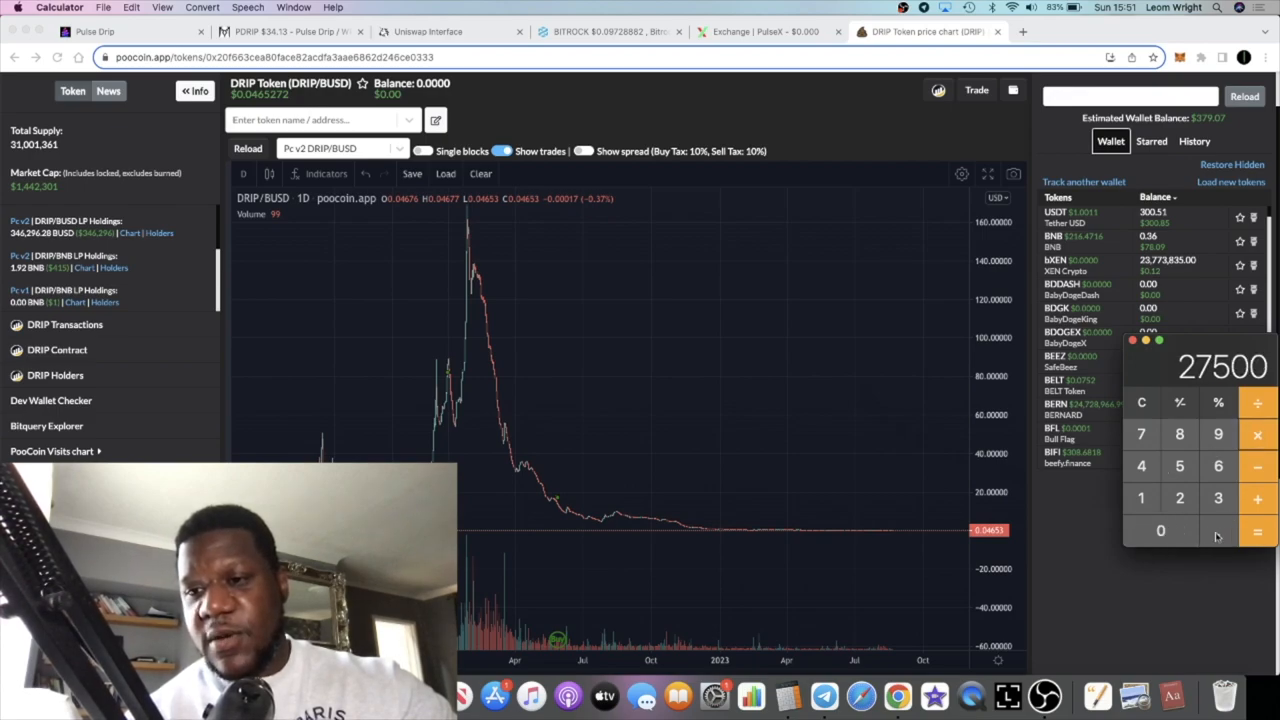
click(1140, 403)
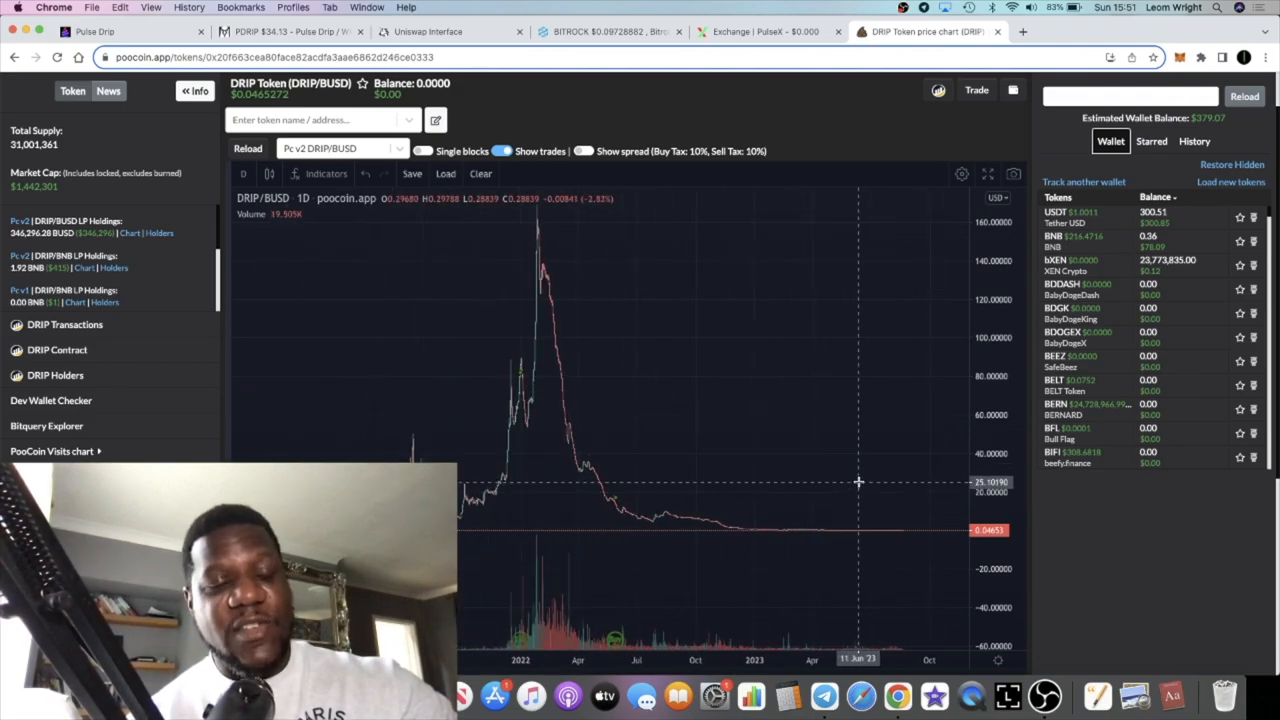
mouse_move(907, 408)
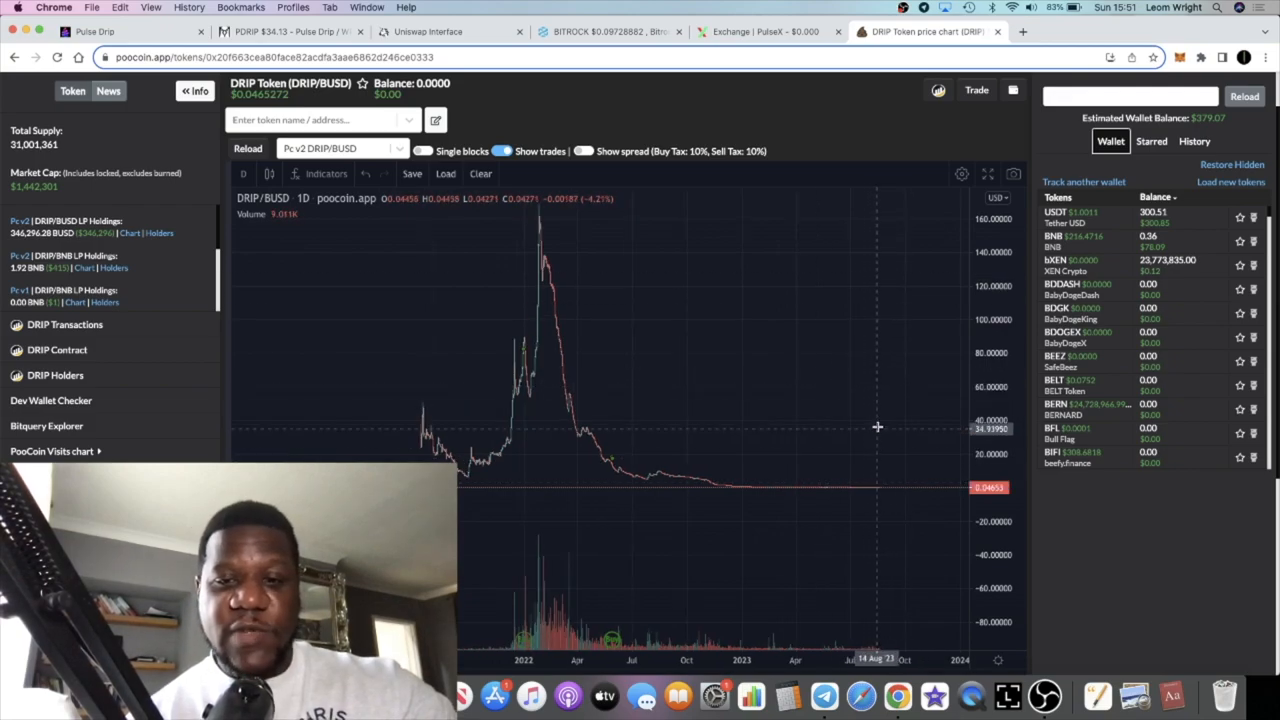
mouse_move(878, 436)
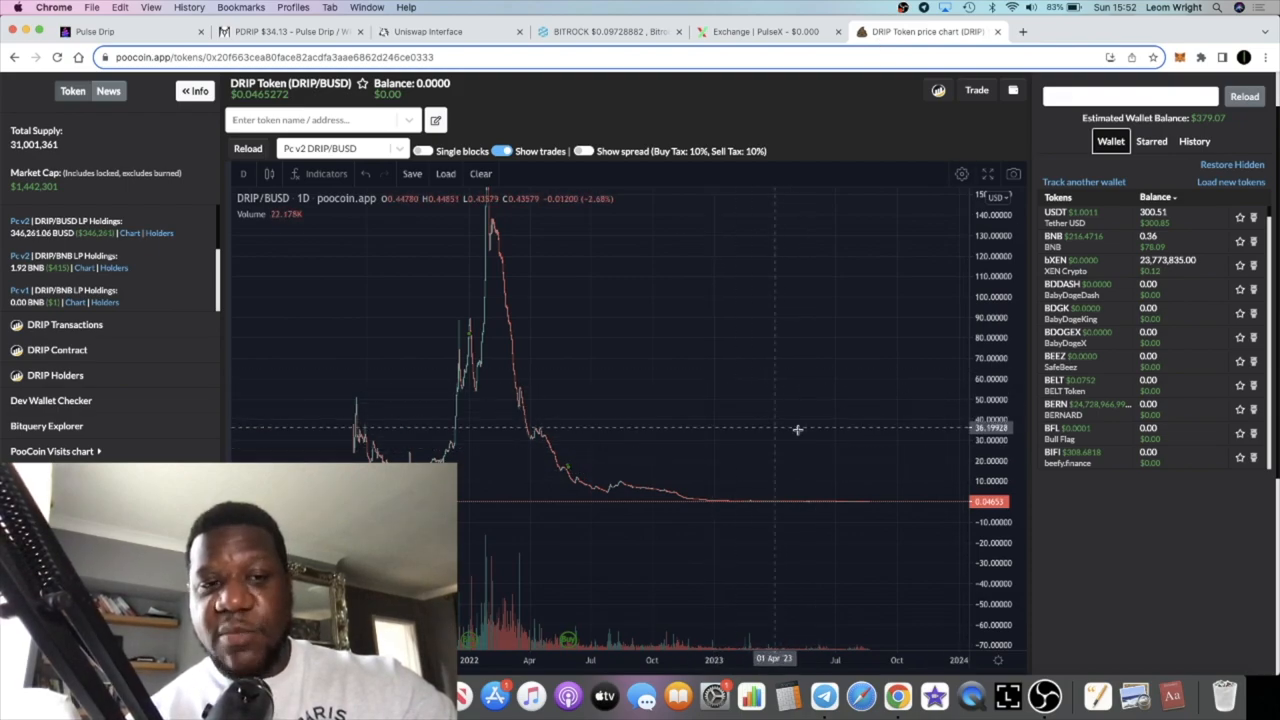
mouse_move(824, 383)
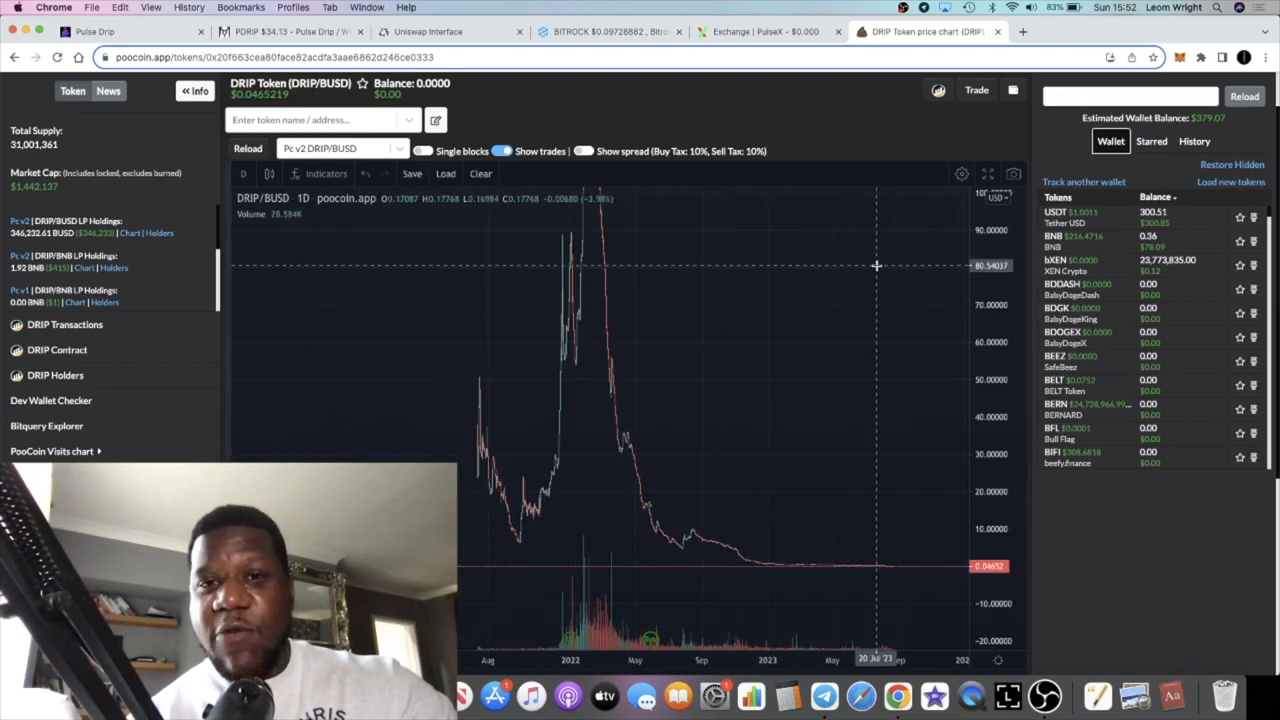
Switch to the DEX Screener PDRIP/WPLS chart, now at $34.13.
click(270, 32)
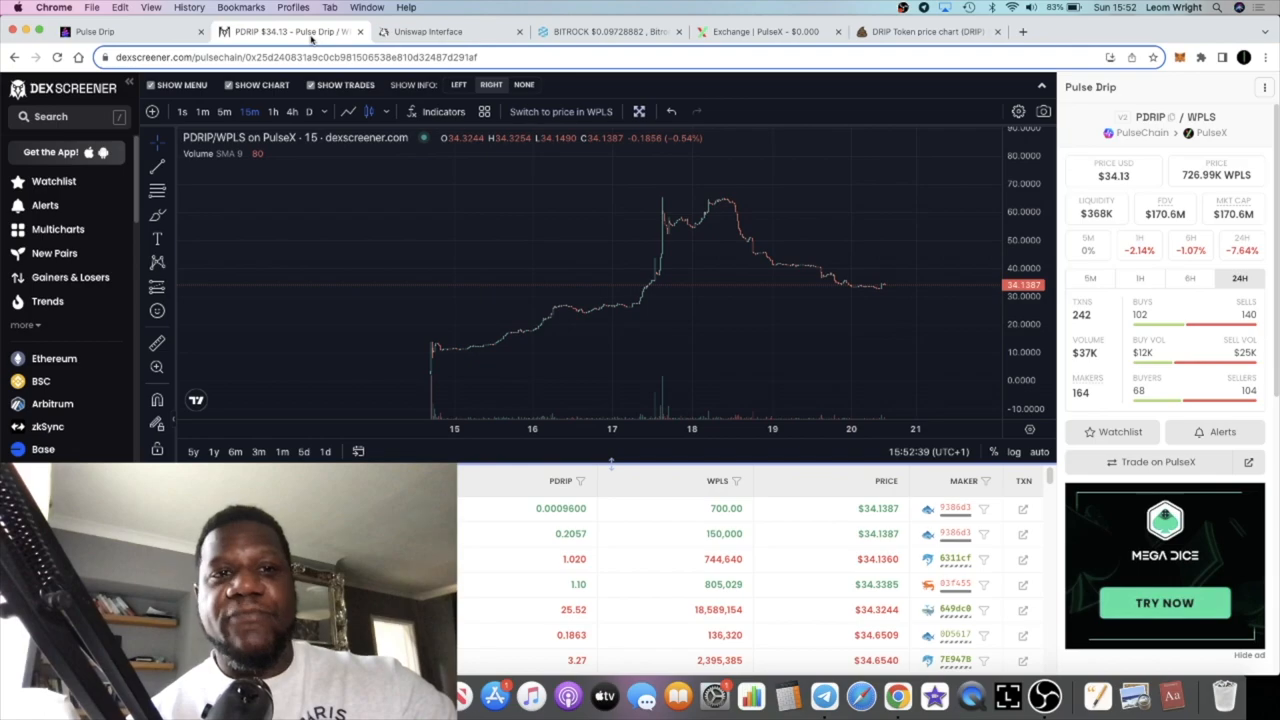
mouse_move(728, 308)
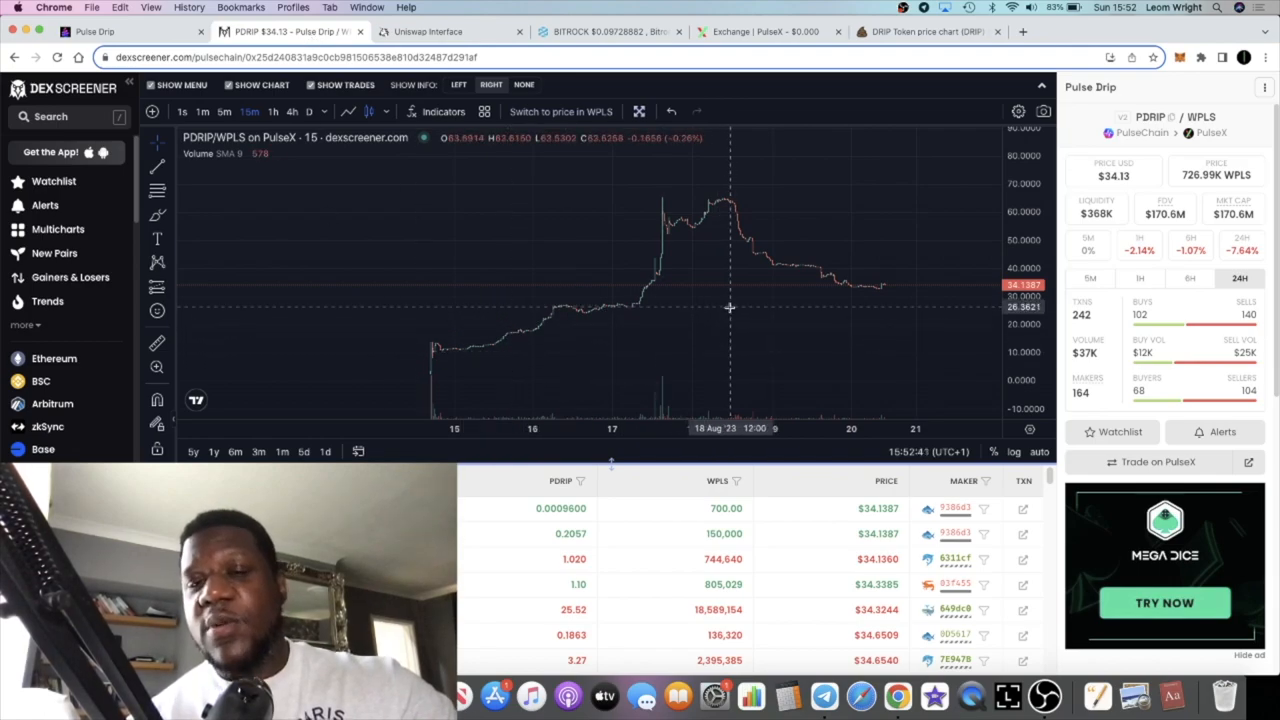
mouse_move(848, 289)
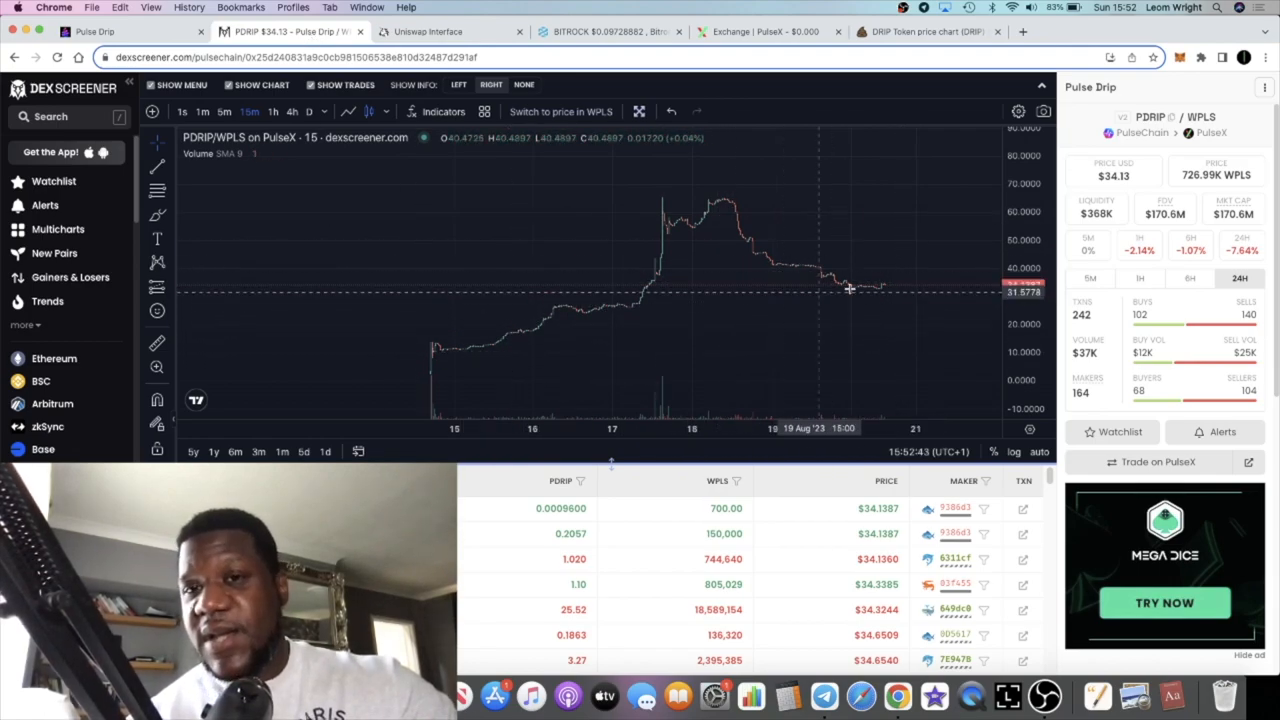
mouse_move(842, 303)
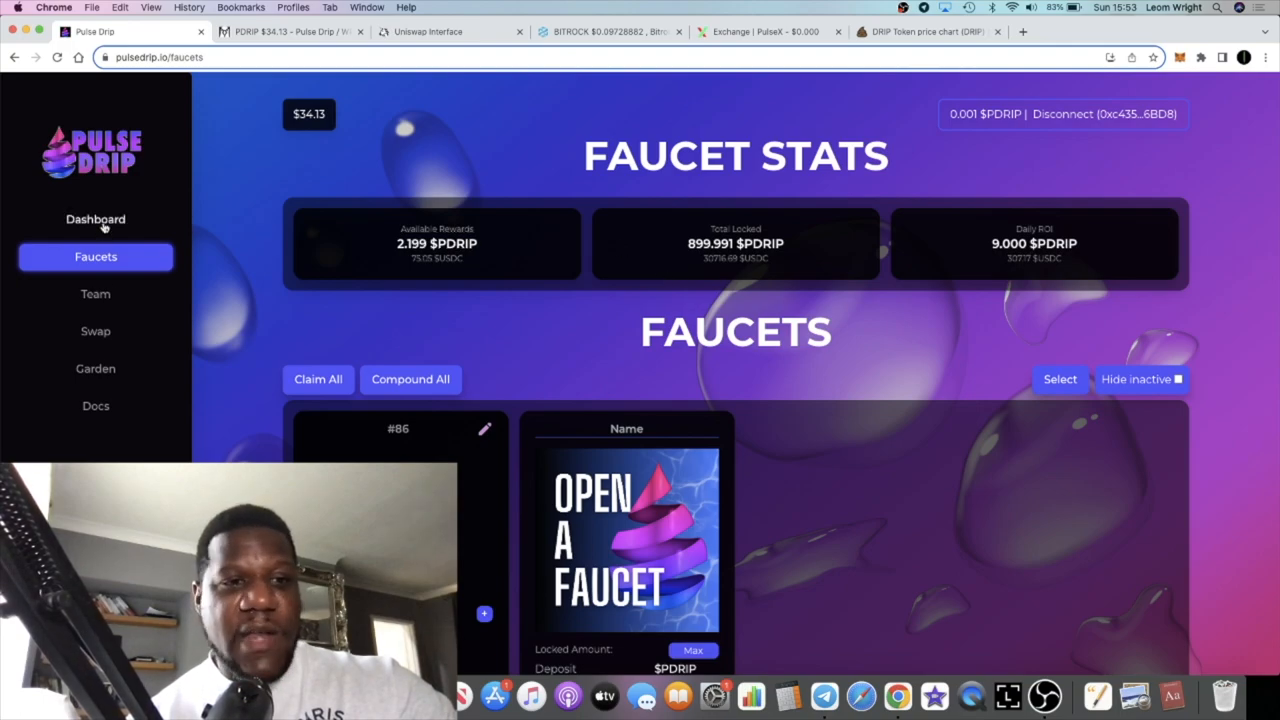
View the Pulse Drip dashboard, highlighting the 561 / 5000 faucet count, then return to PDRIP.
click(95, 219)
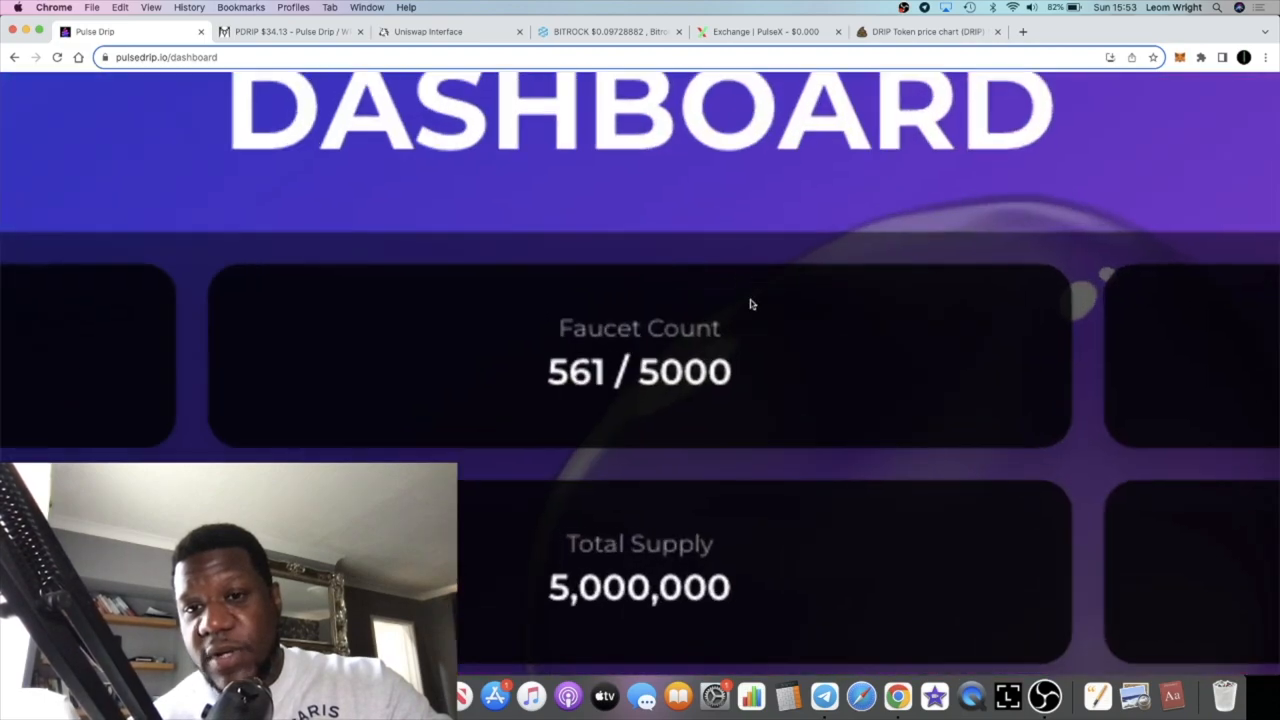
double_click(577, 372)
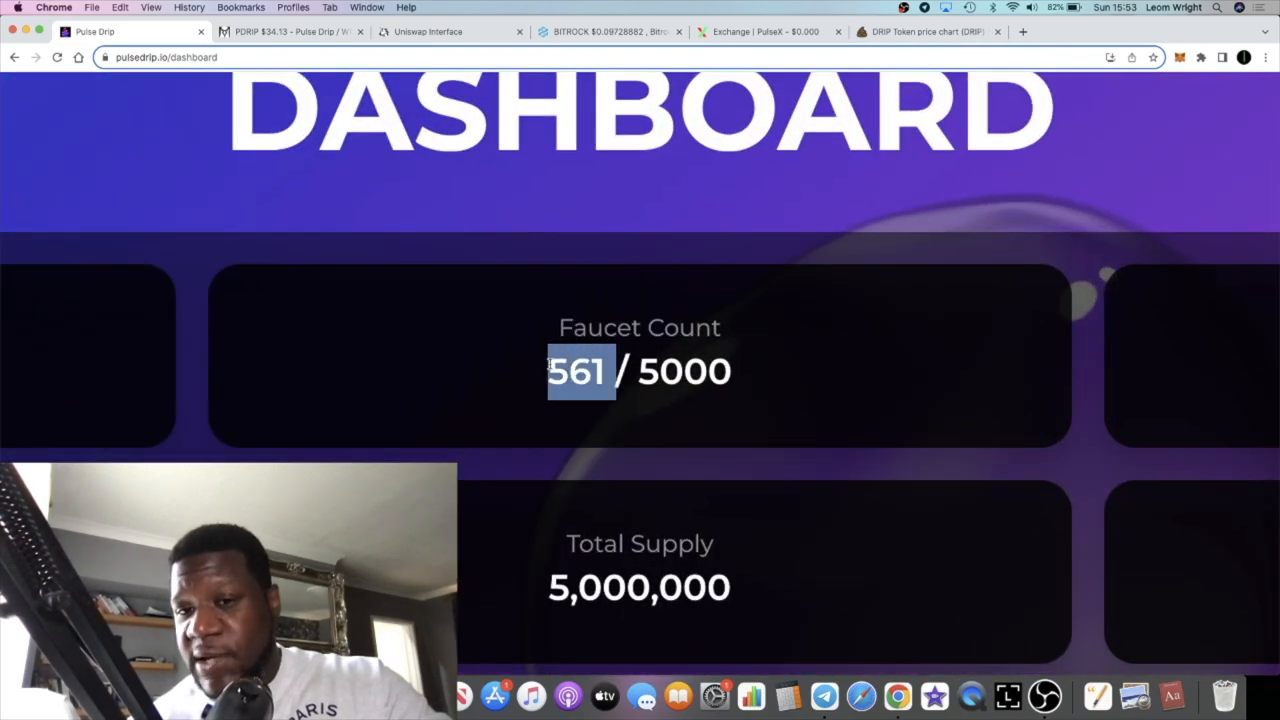
click(681, 363)
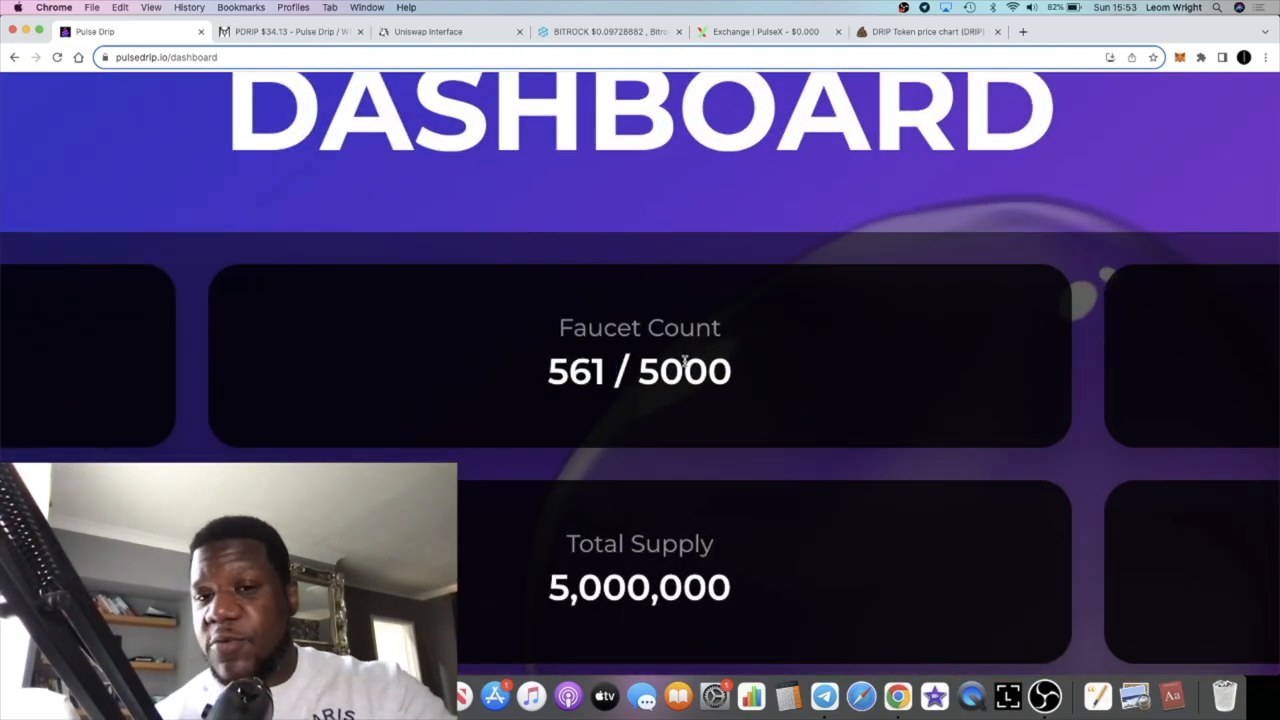
mouse_move(636, 360)
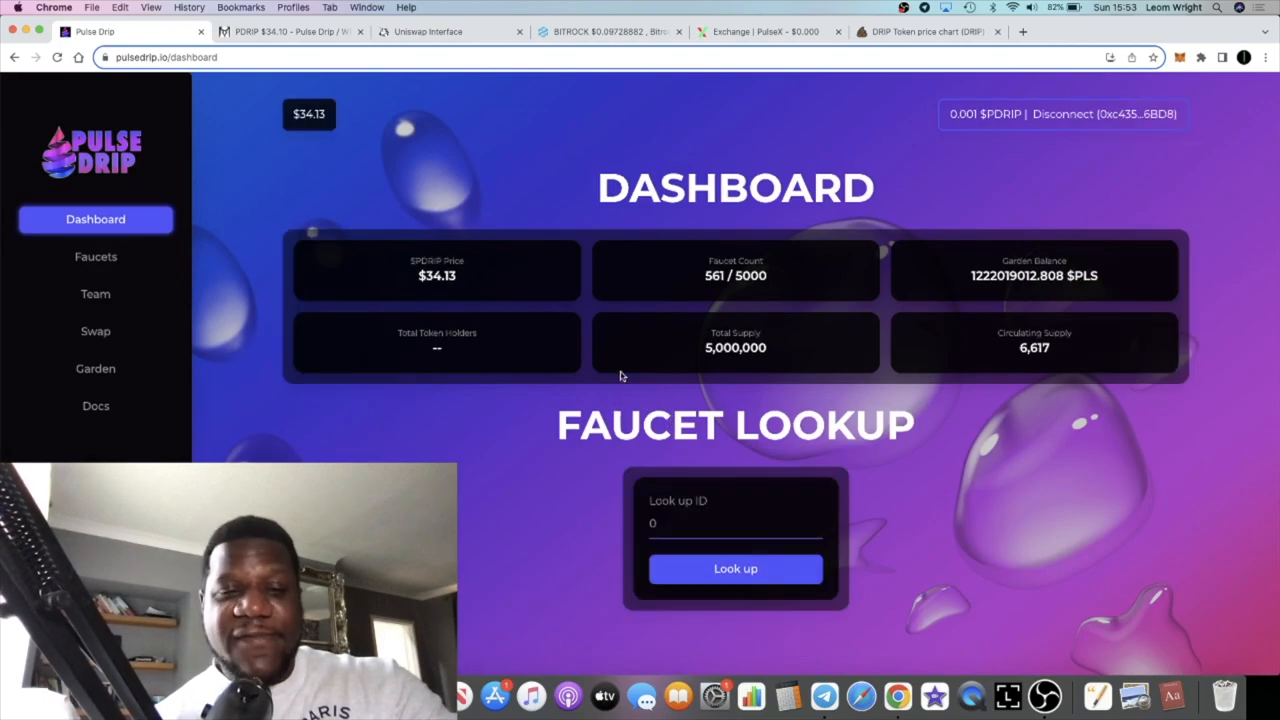
mouse_move(636, 467)
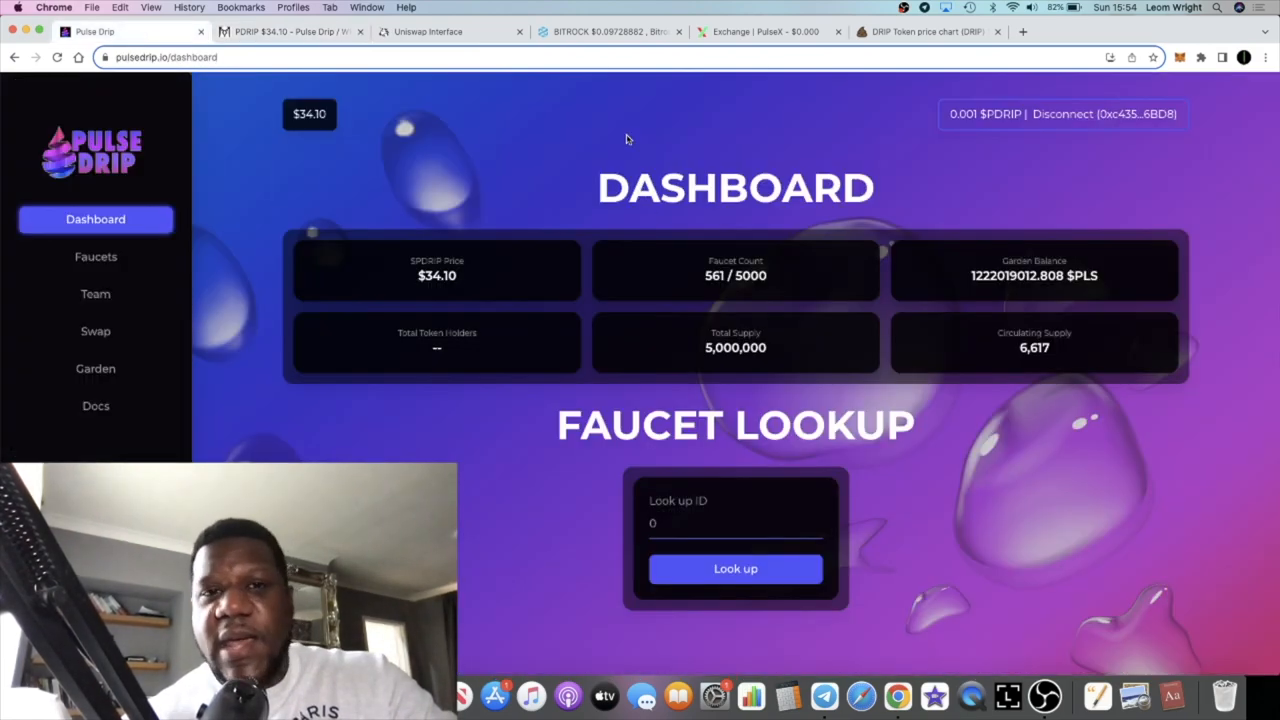
click(280, 31)
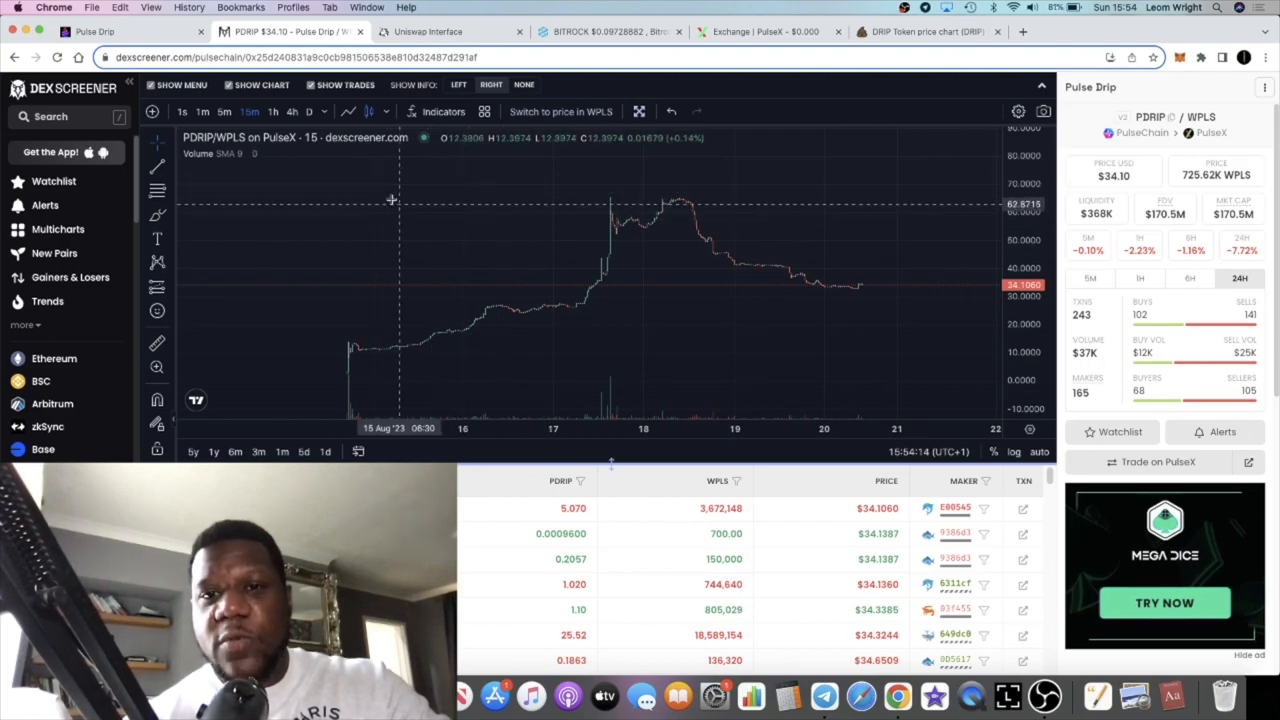
mouse_move(412, 203)
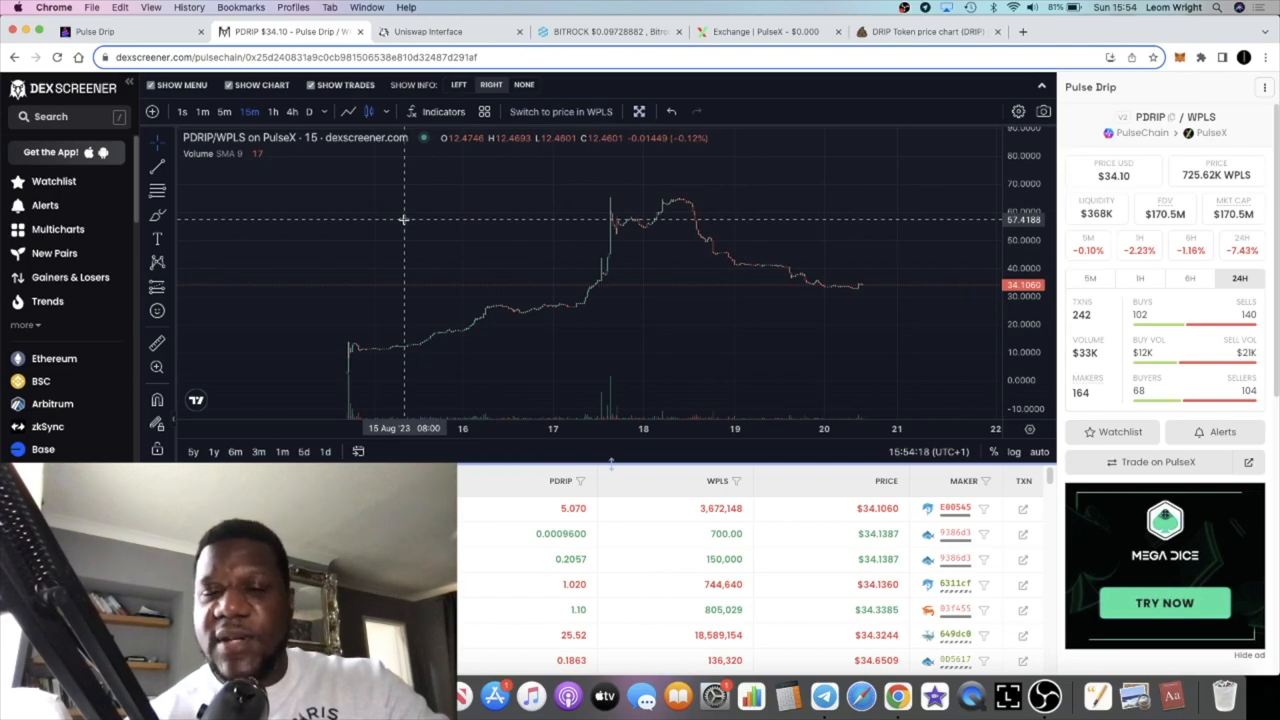
mouse_move(406, 196)
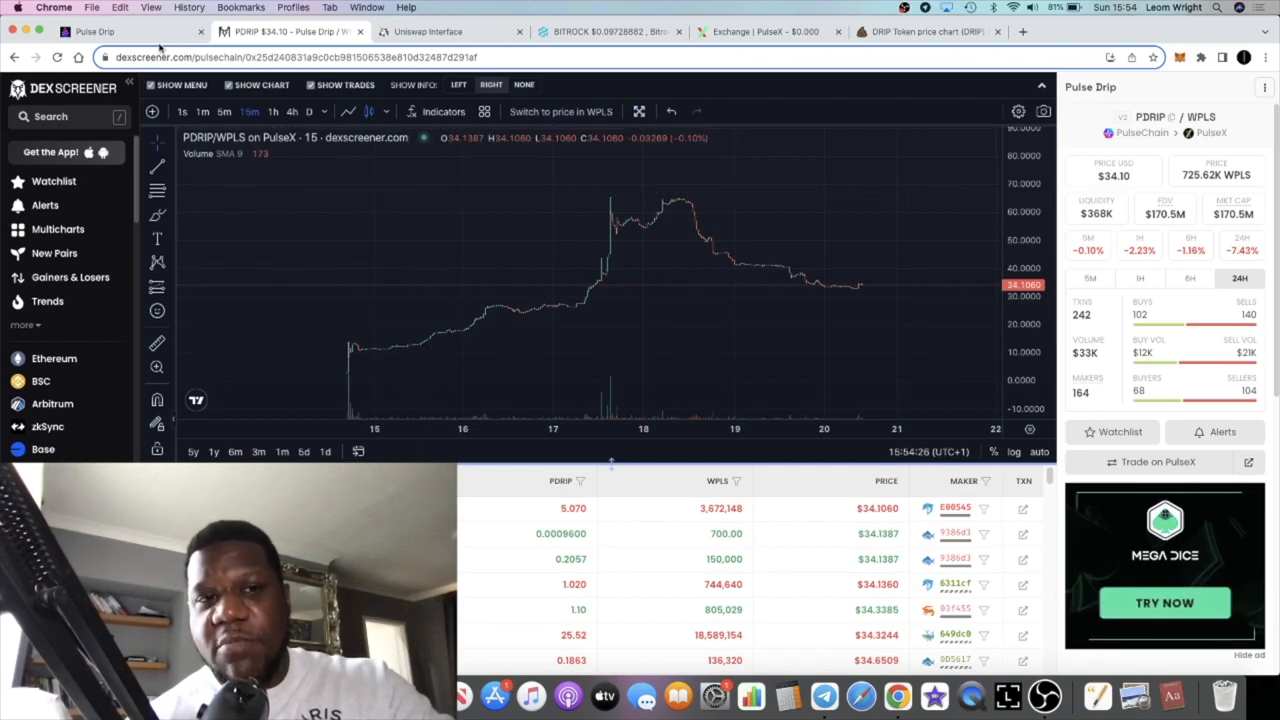
Return to the Pulse Drip dashboard showing 561 of 5,000 faucets.
click(100, 33)
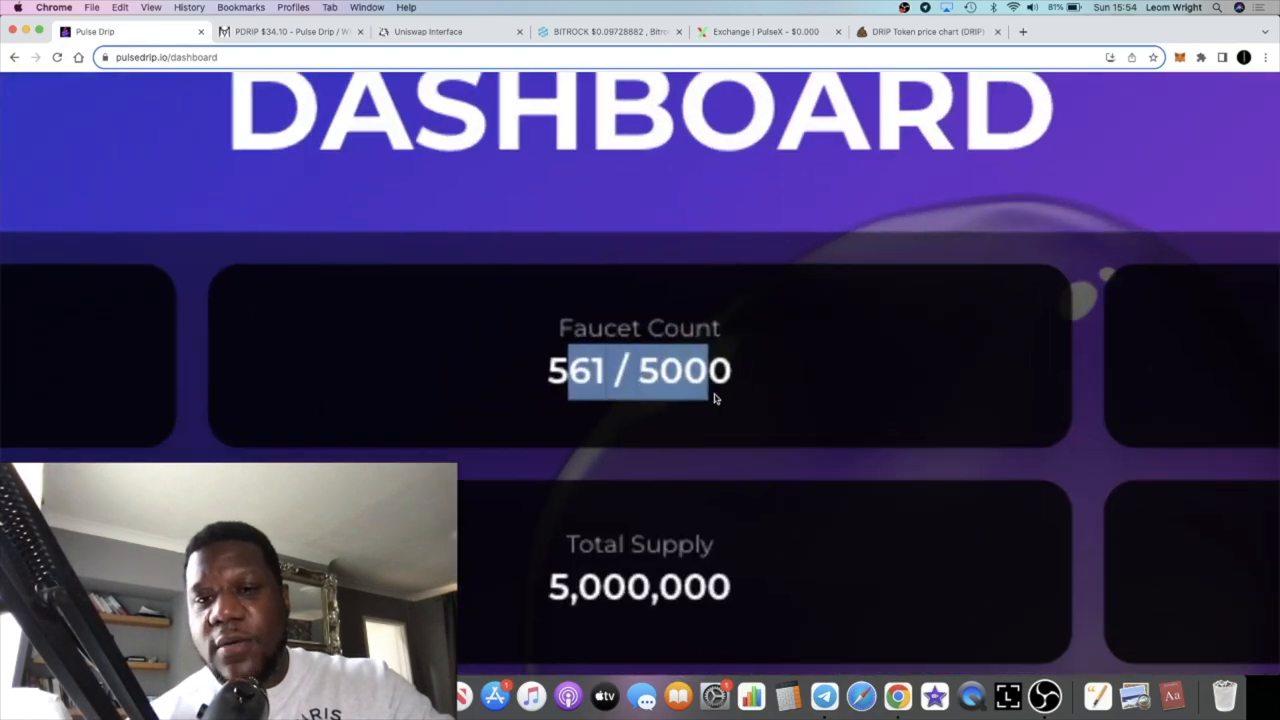
Open the Pulse Drip Faucets page showing faucet #86 with 899.991 locked.
scroll(up, 3)
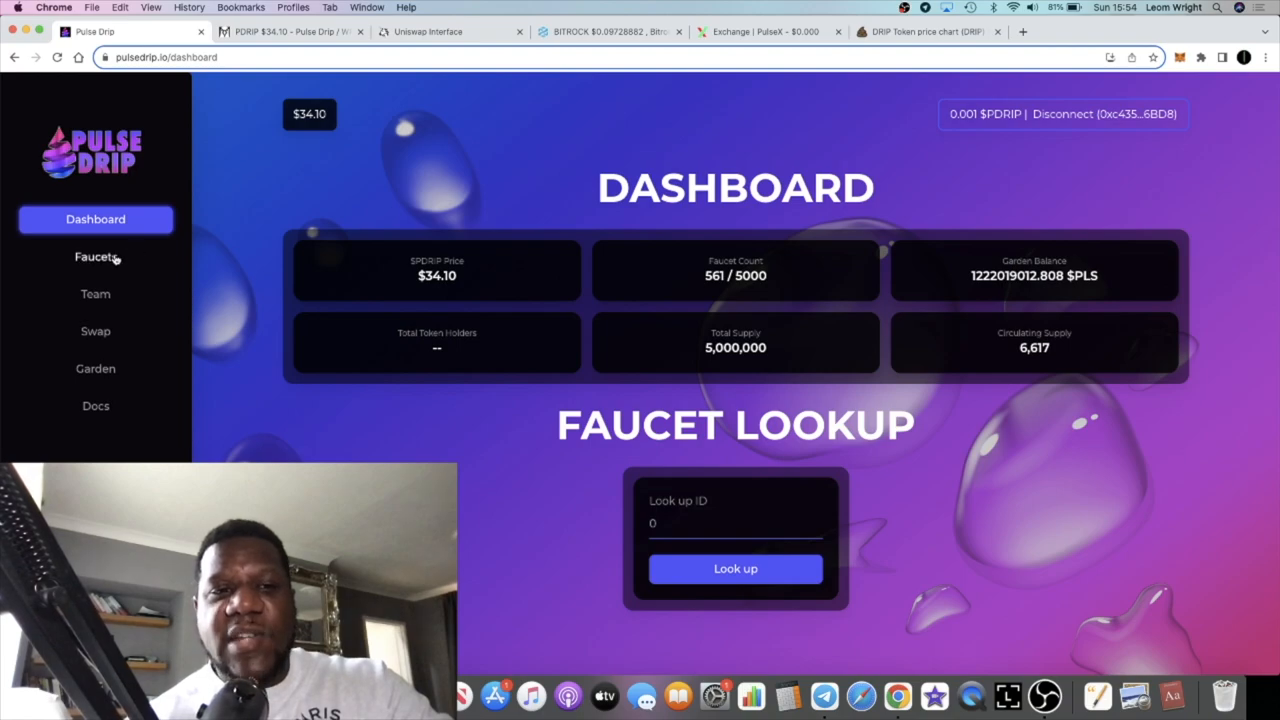
click(95, 257)
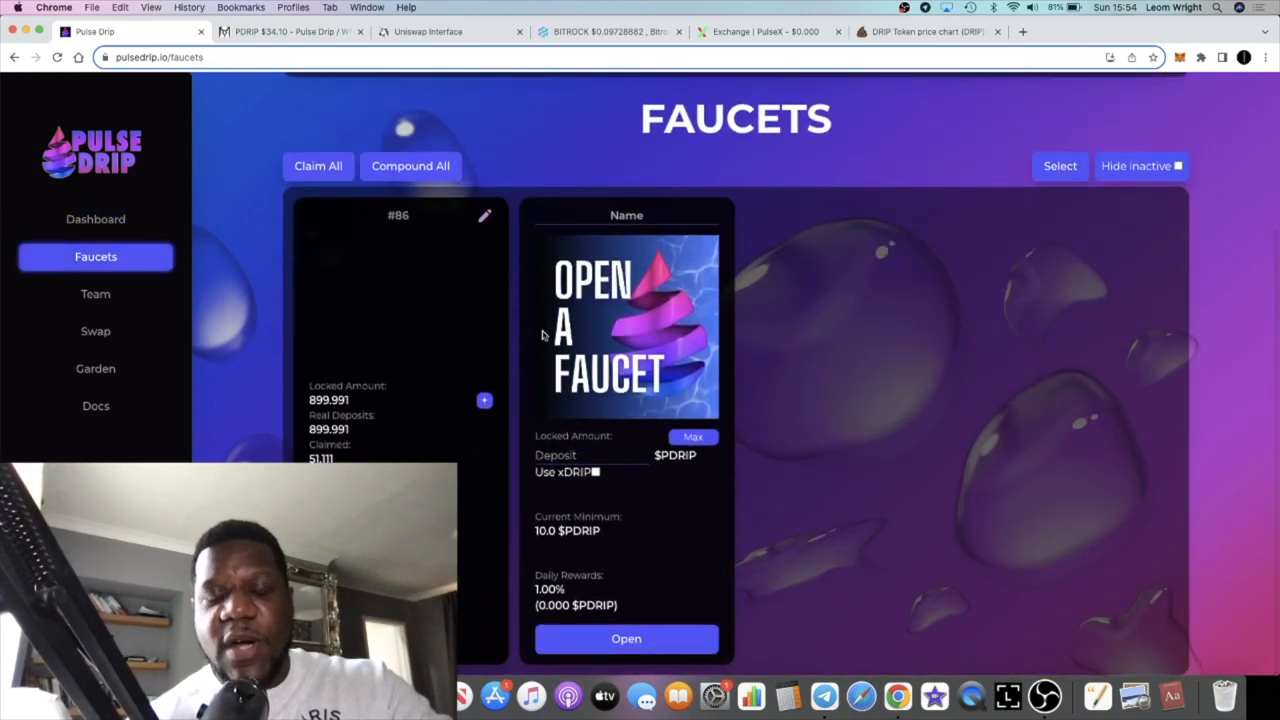
mouse_move(549, 296)
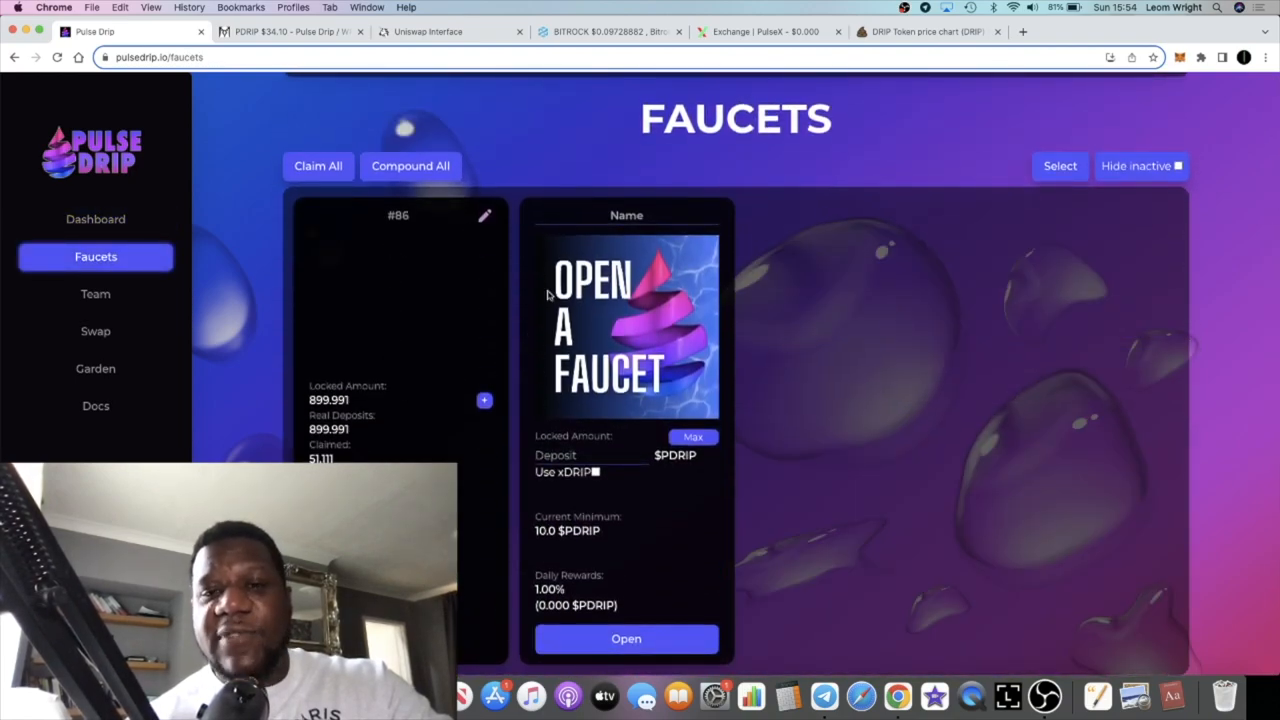
mouse_move(466, 464)
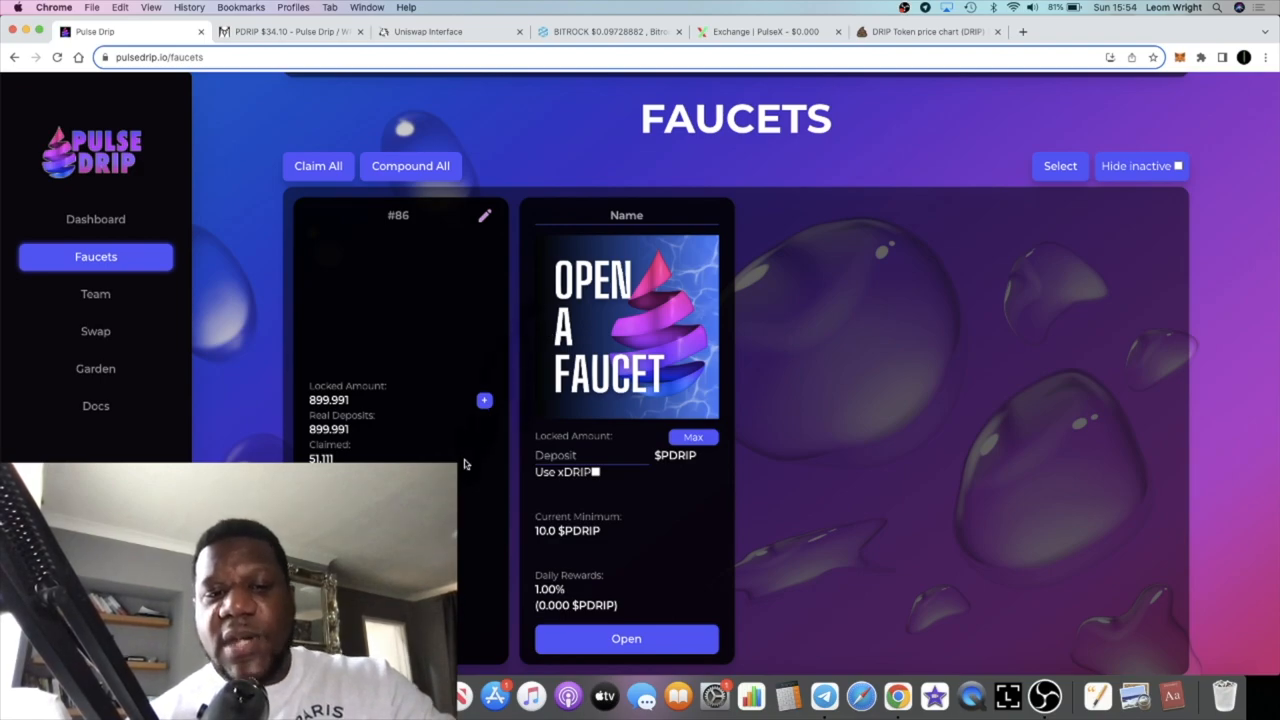
mouse_move(500, 452)
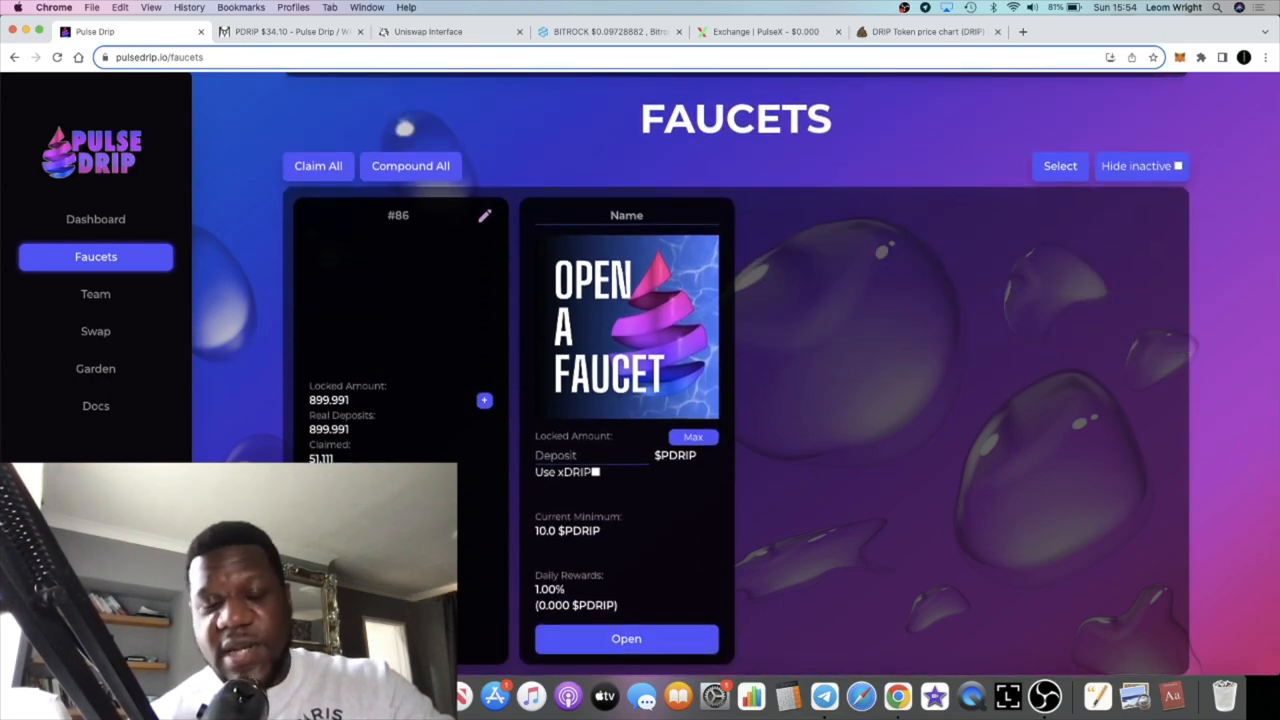
mouse_move(696, 562)
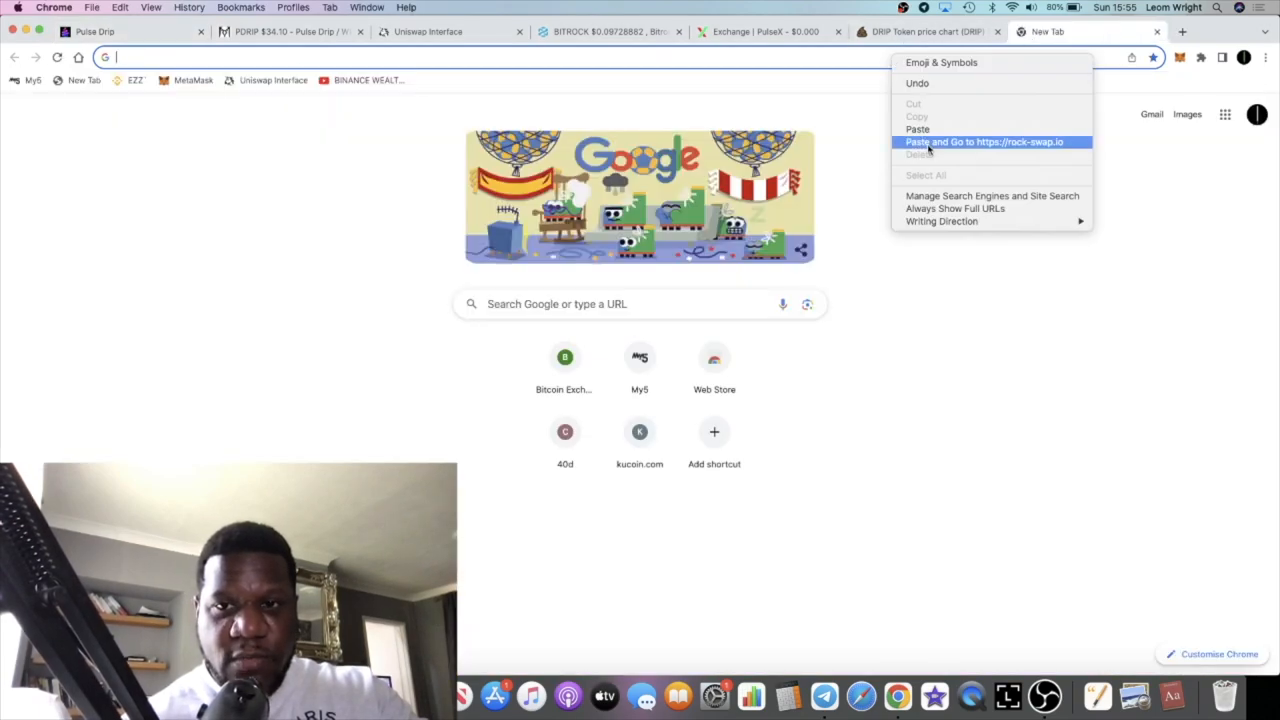
Load rock-swap.io in Chrome via Paste and Go, then pulsemarket.app in Safari.
click(991, 141)
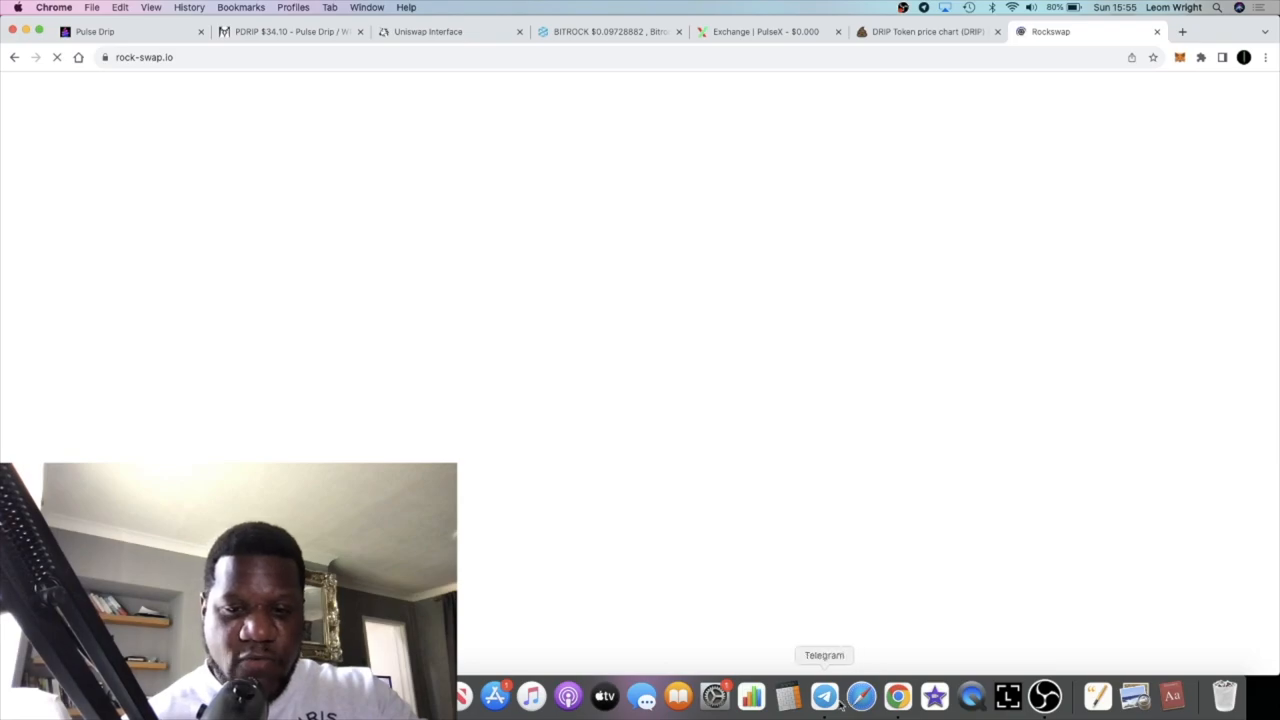
click(824, 701)
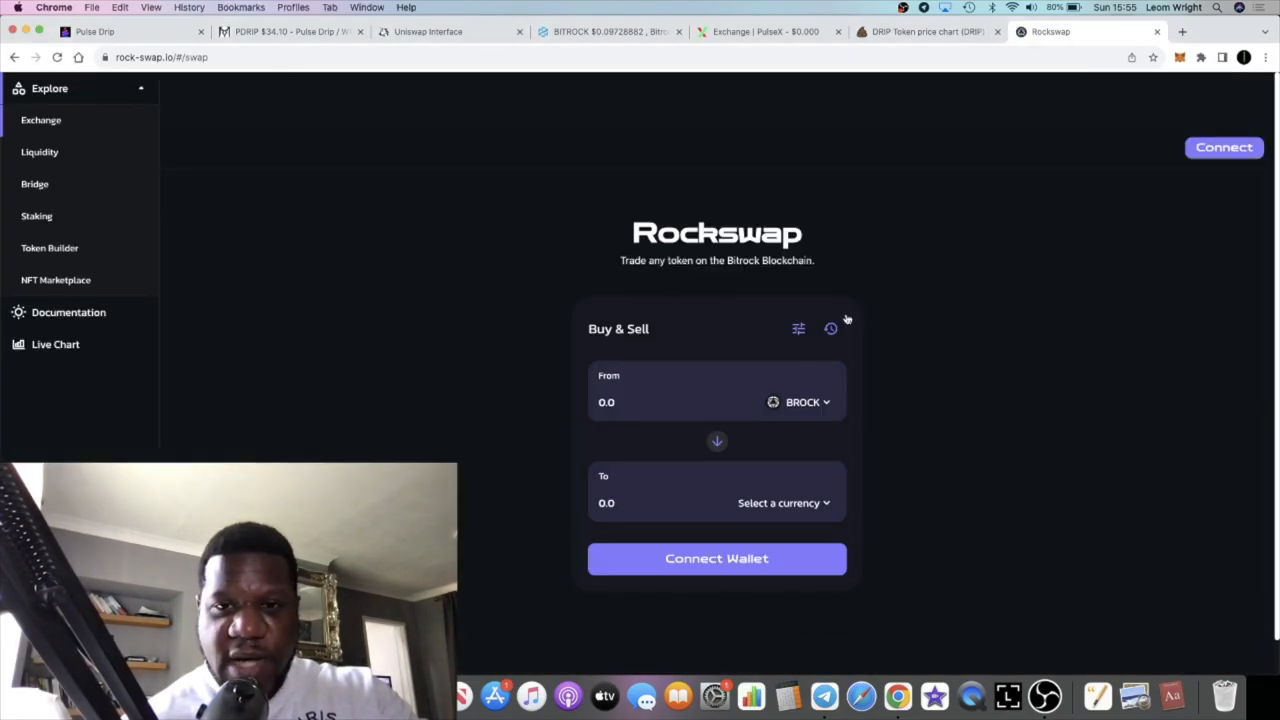
mouse_move(758, 270)
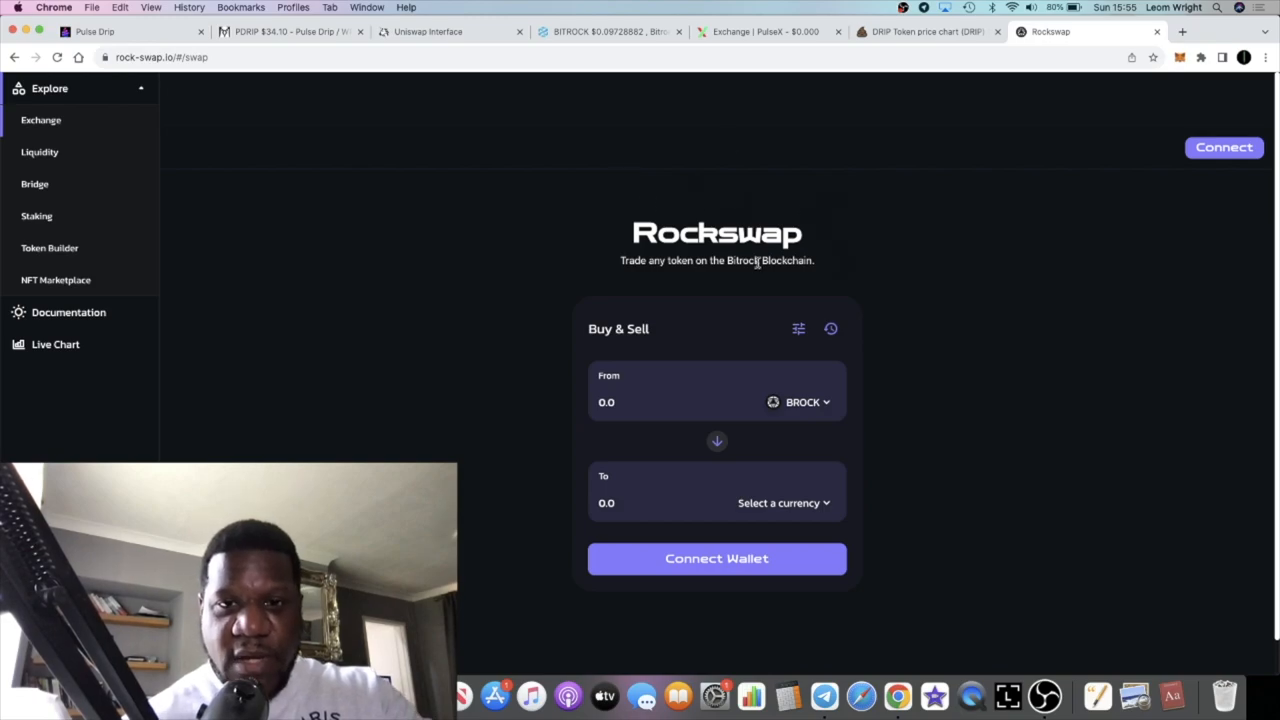
click(823, 697)
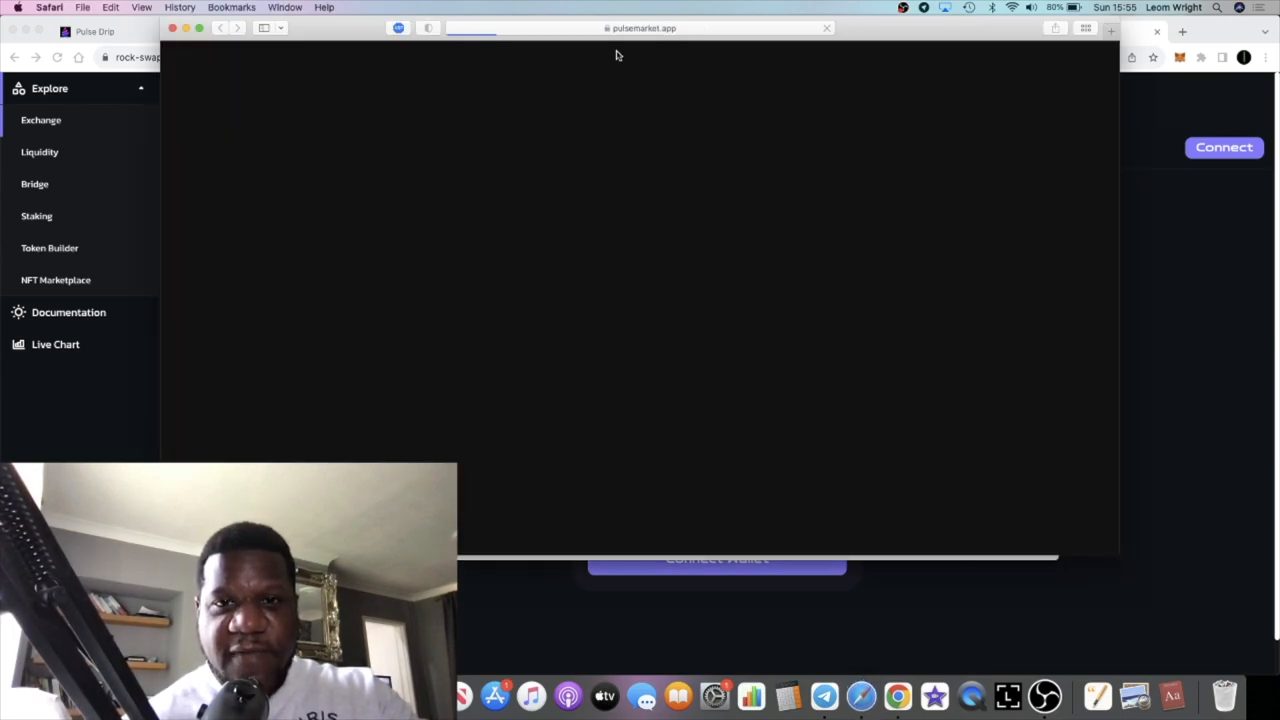
Scroll the PulseMarket Pulse Drip Faucet collection (529 NFTs, 6 for sale), then close that window.
click(635, 27)
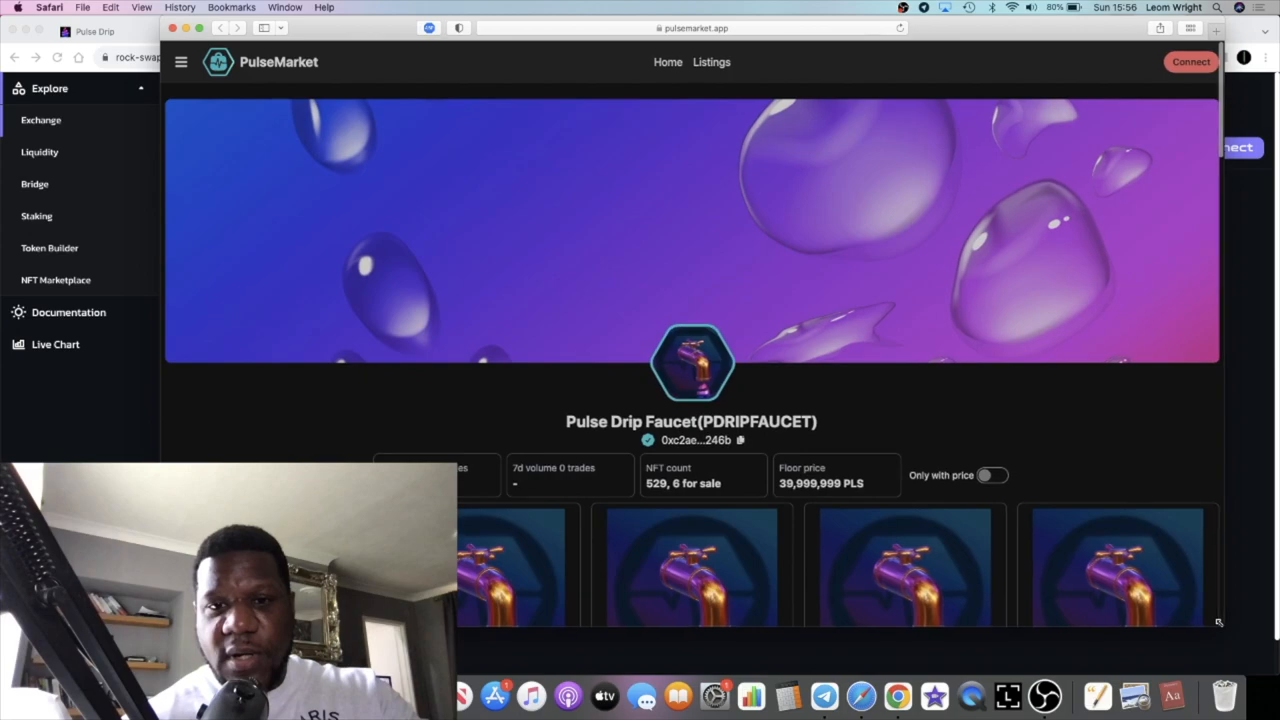
scroll(down, 3)
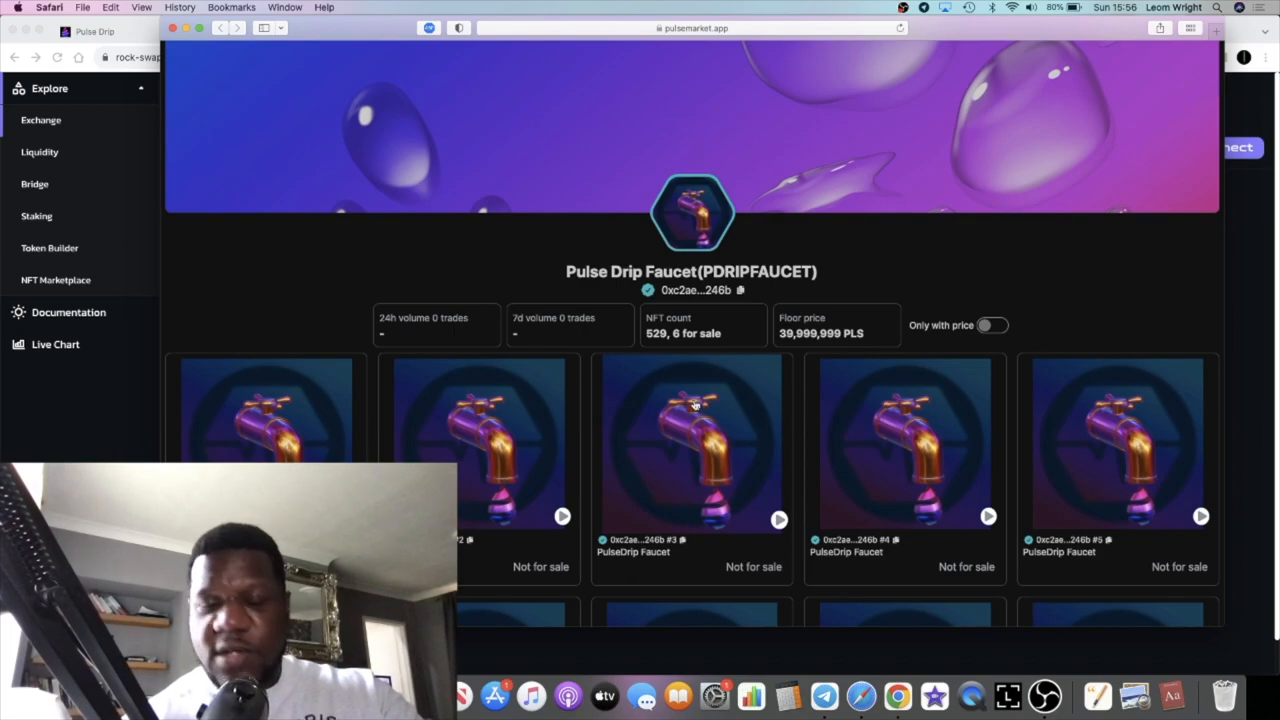
scroll(down, 3)
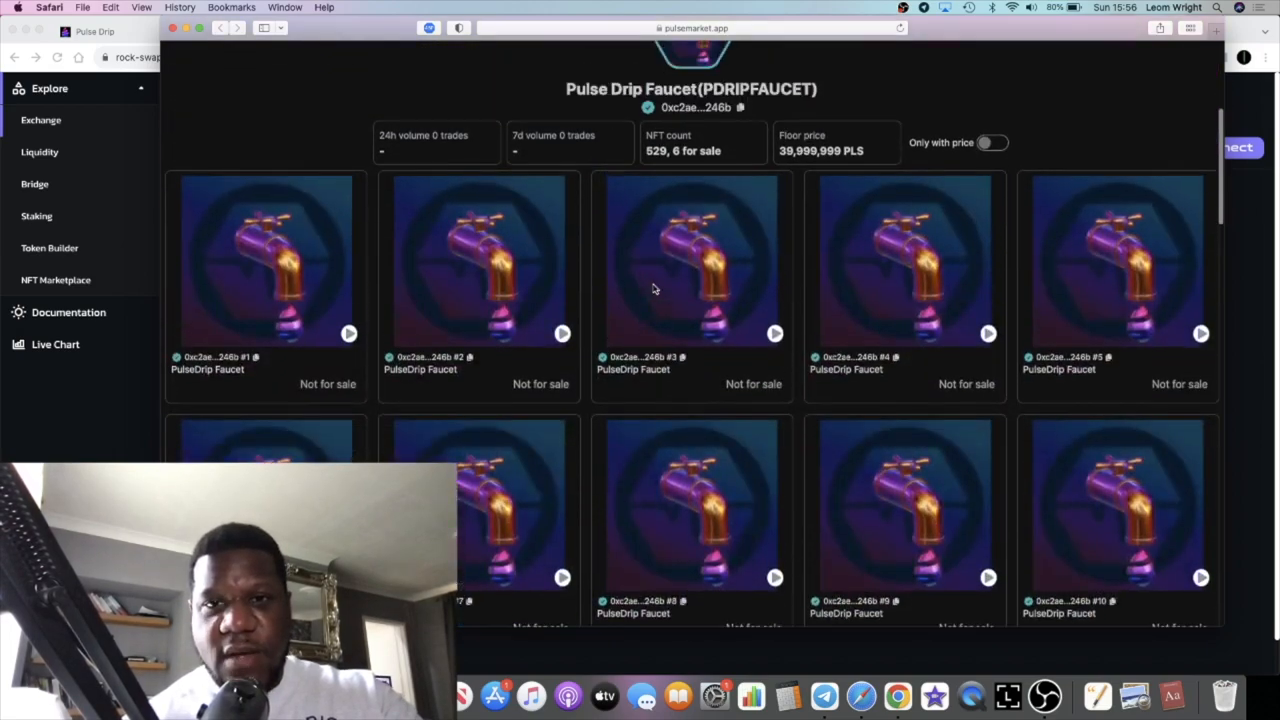
scroll(down, 3)
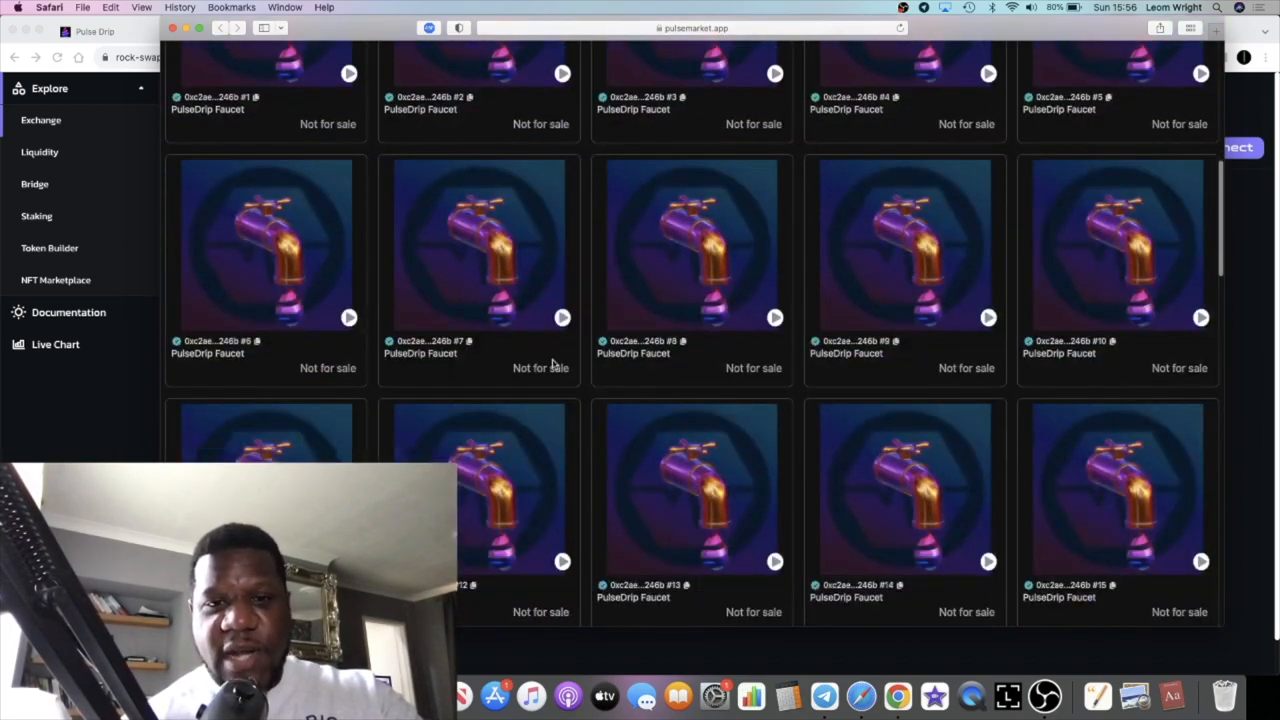
scroll(down, 3)
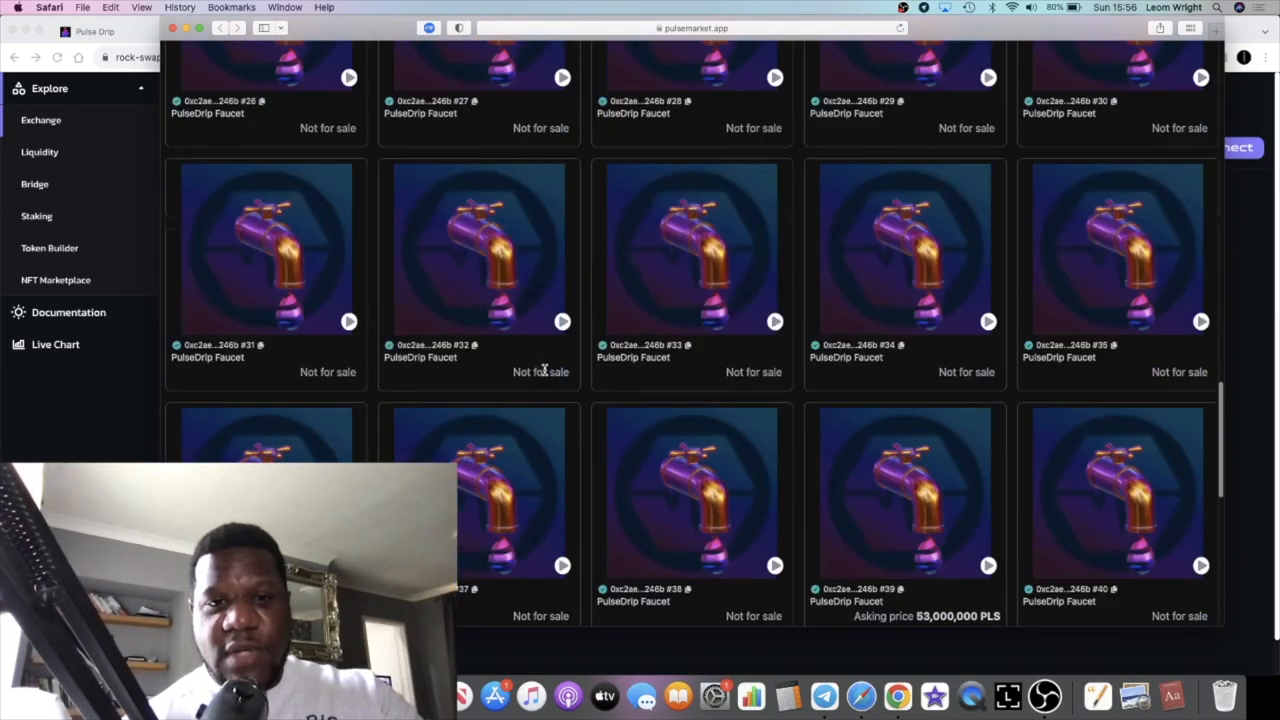
scroll(down, 3)
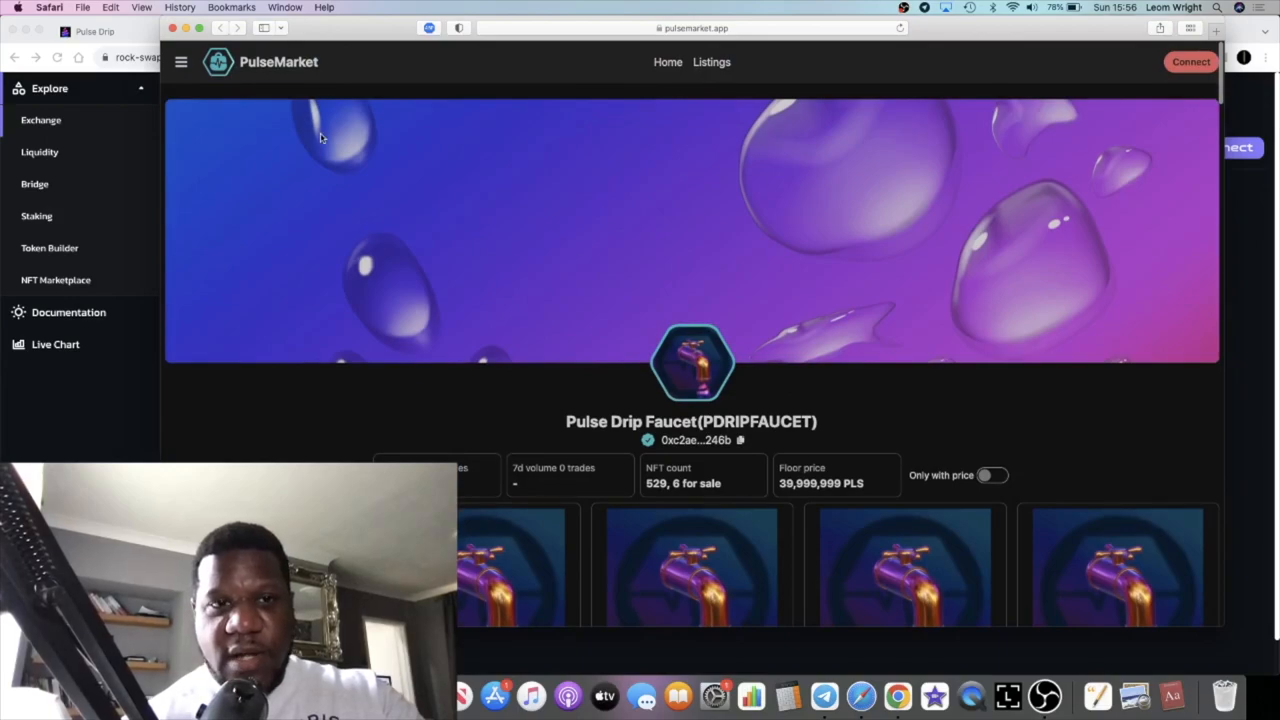
click(48, 7)
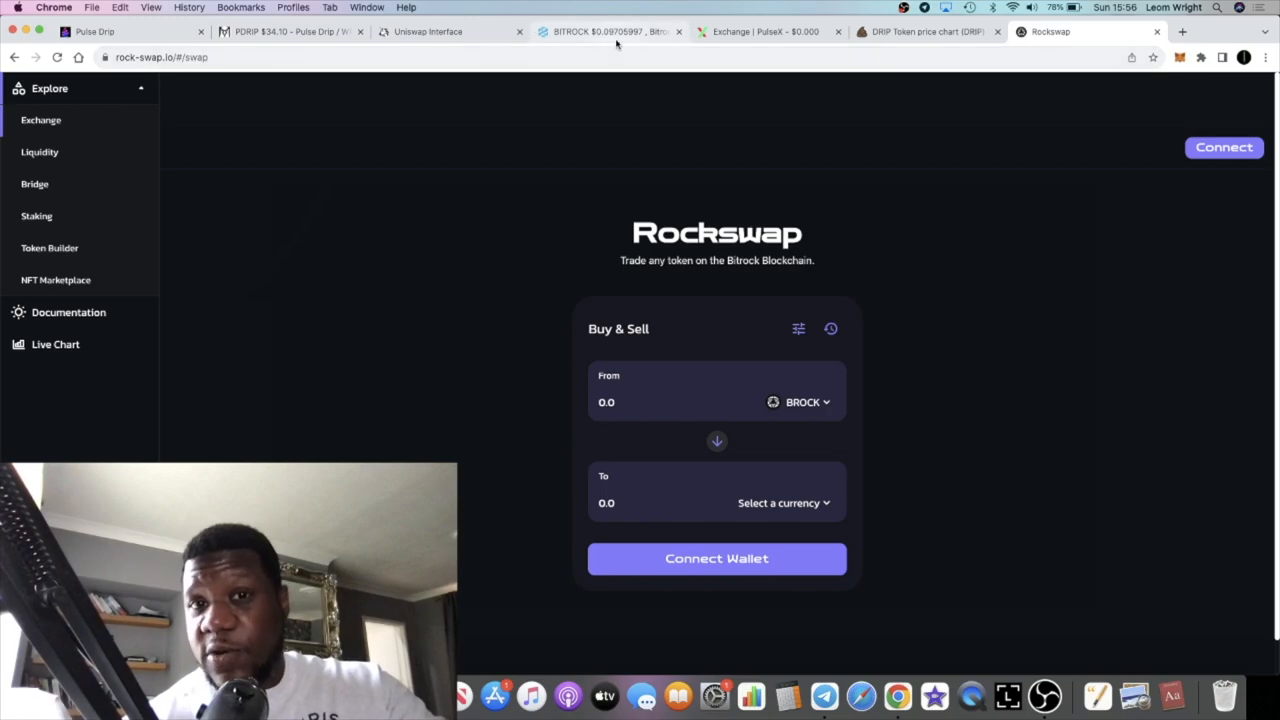
Glance at the PDRIP chart, then open the Pulse Drip dashboard showing 561 of 5,000 faucets.
click(290, 31)
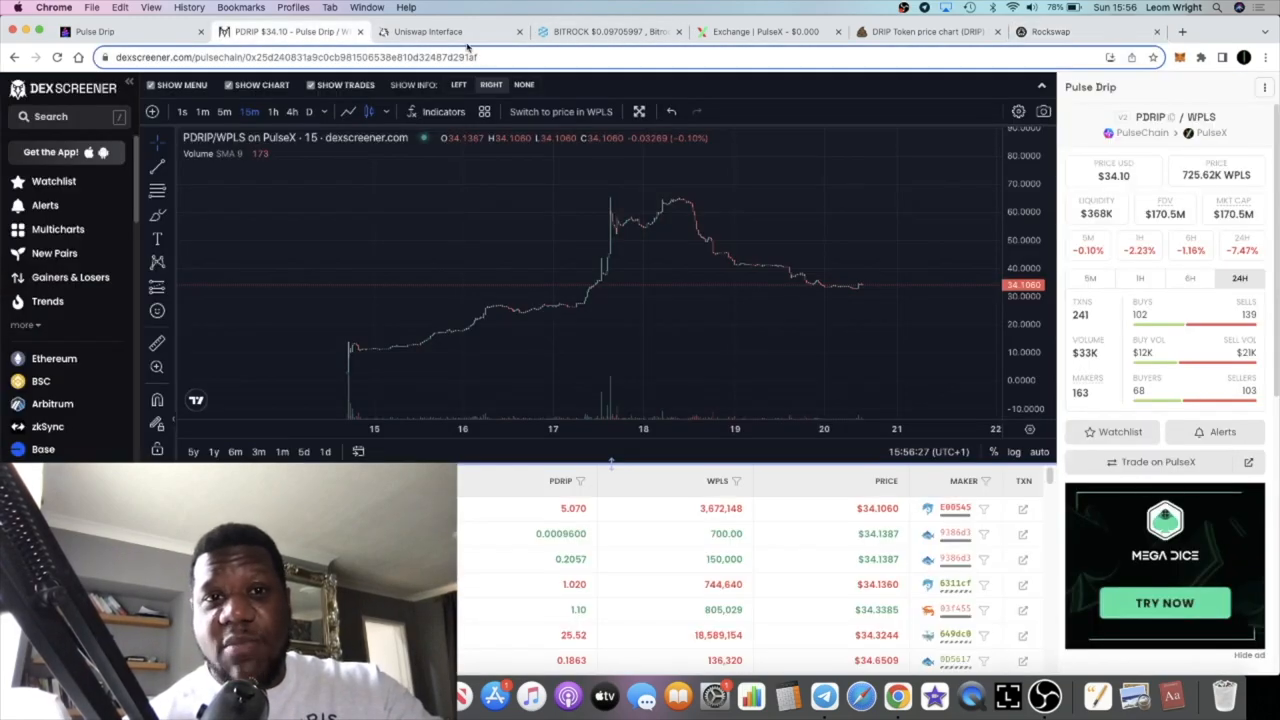
click(94, 41)
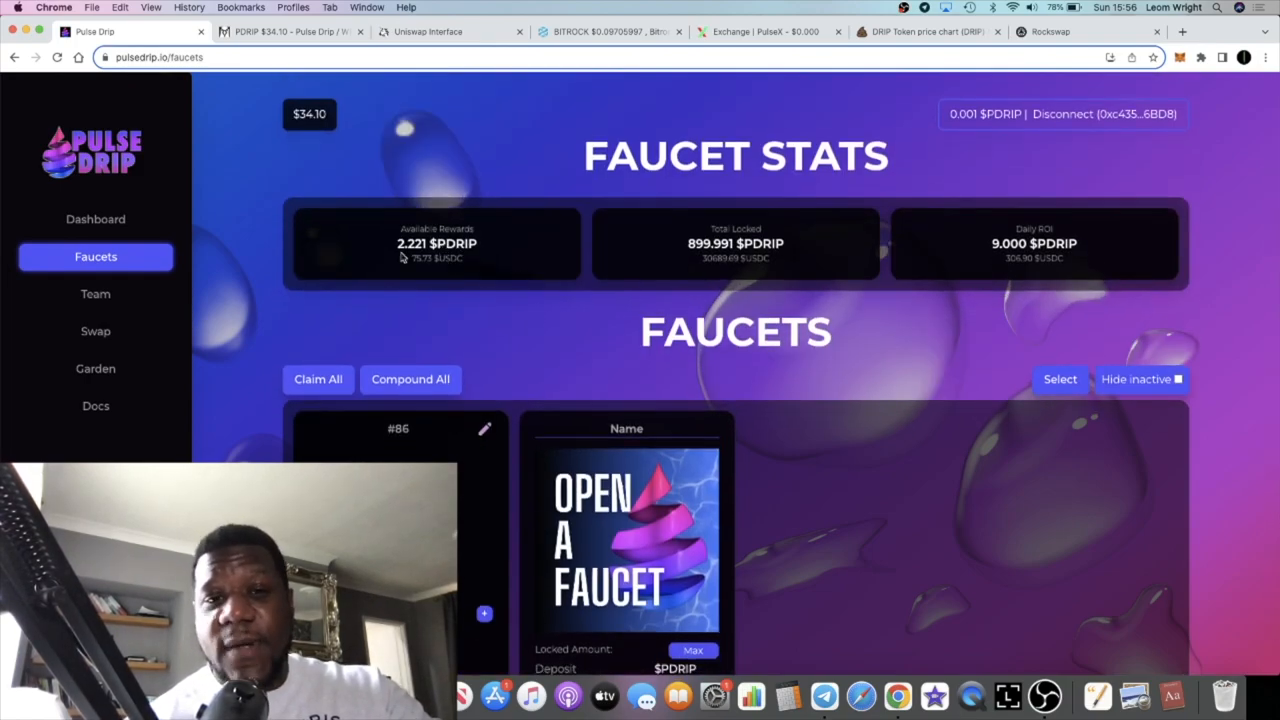
mouse_move(384, 272)
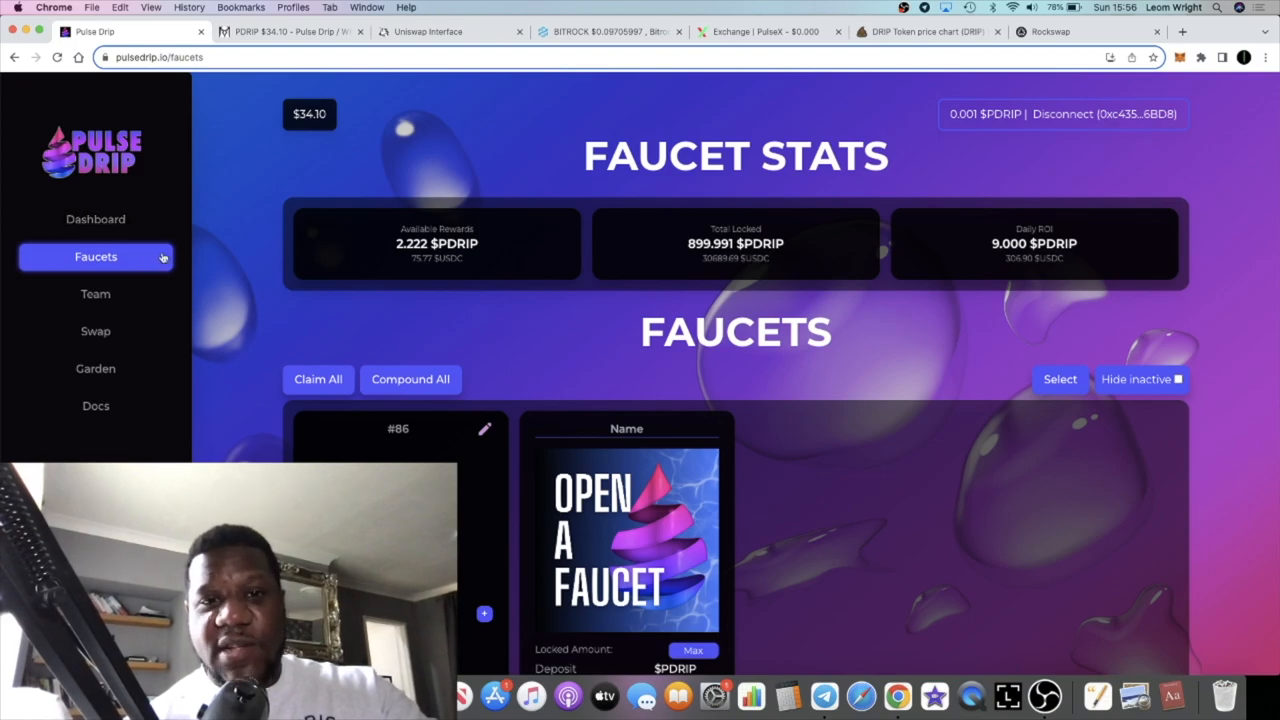
click(95, 219)
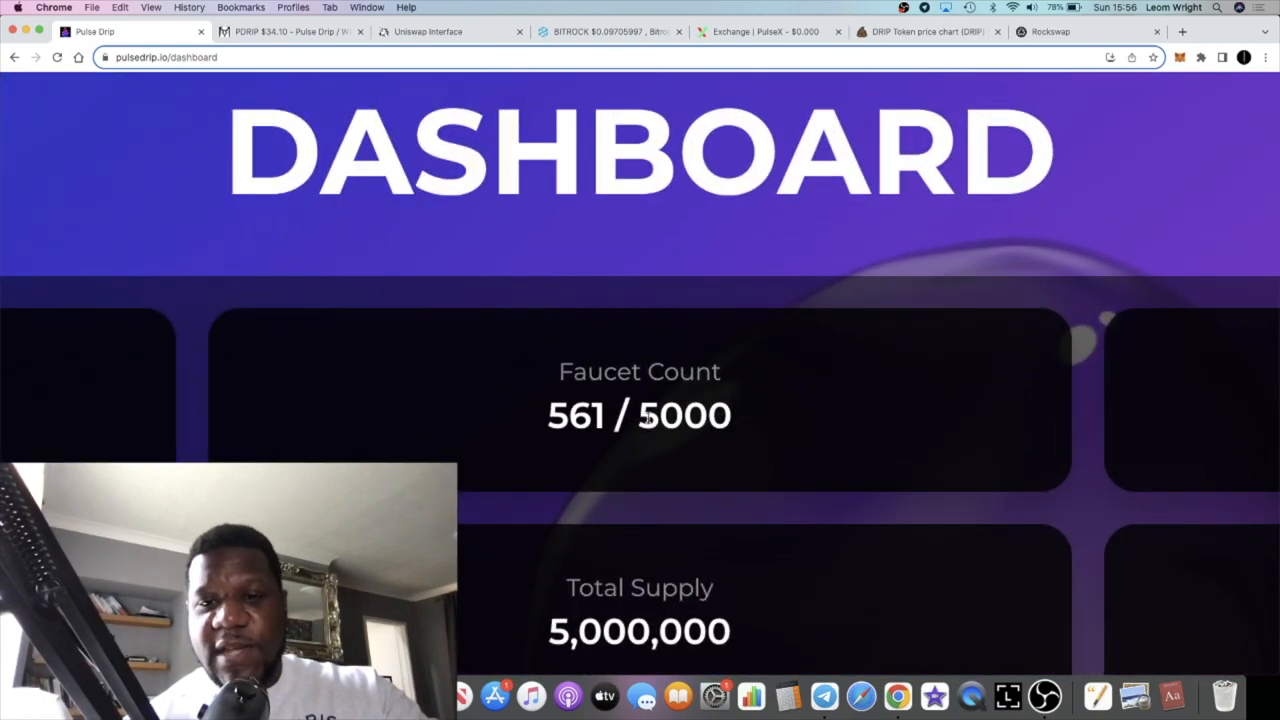
Double-click the dashboard, then open the Faucets page showing faucet #86 with 899.991 locked.
double_click(557, 415)
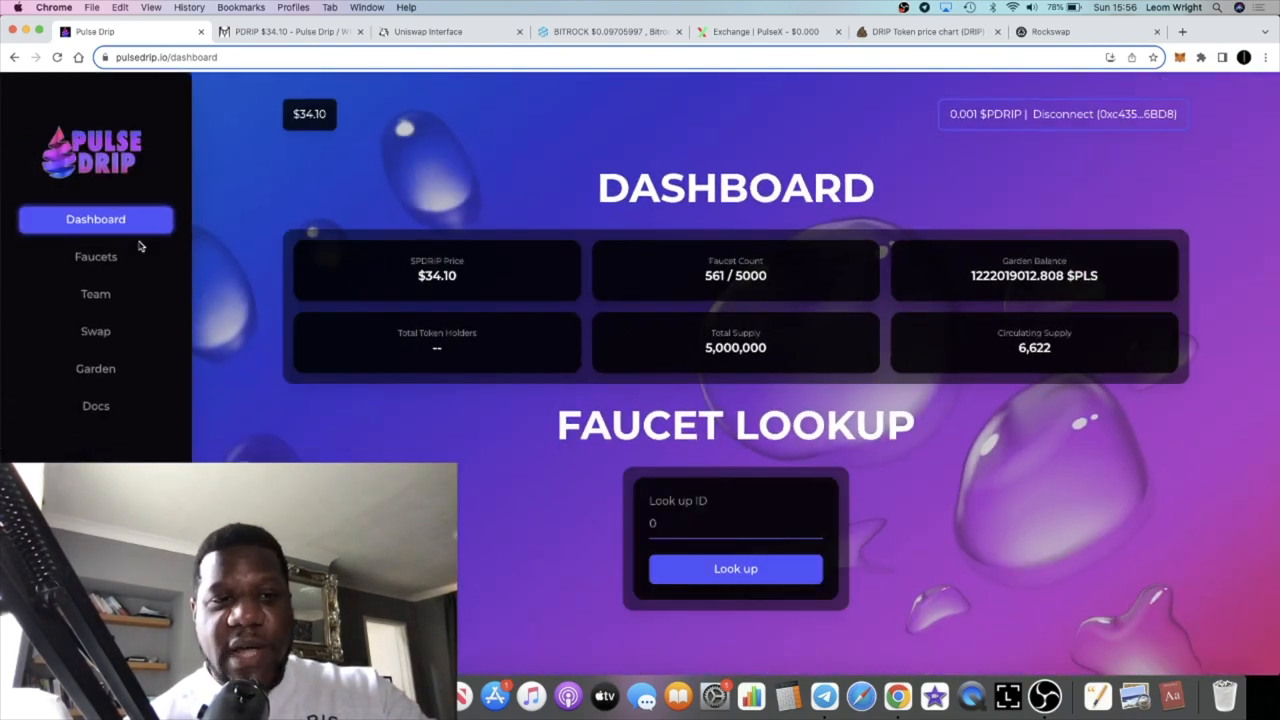
click(95, 256)
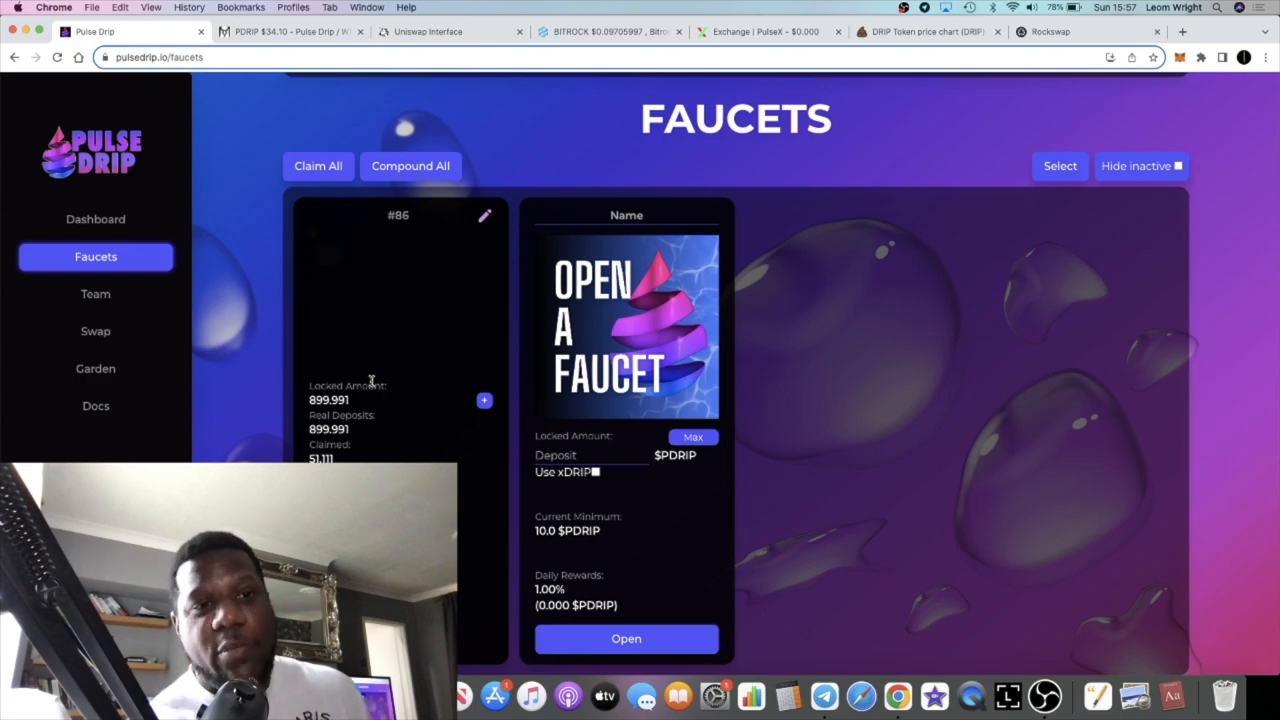
mouse_move(451, 314)
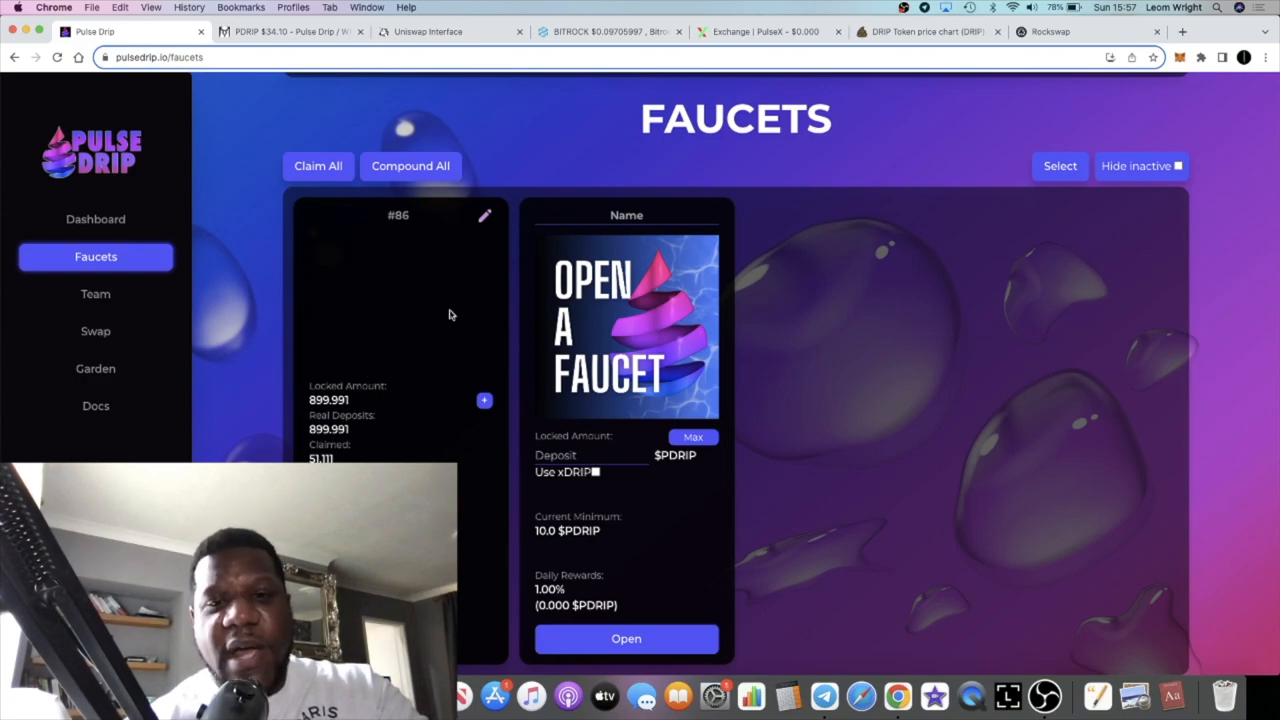
mouse_move(384, 444)
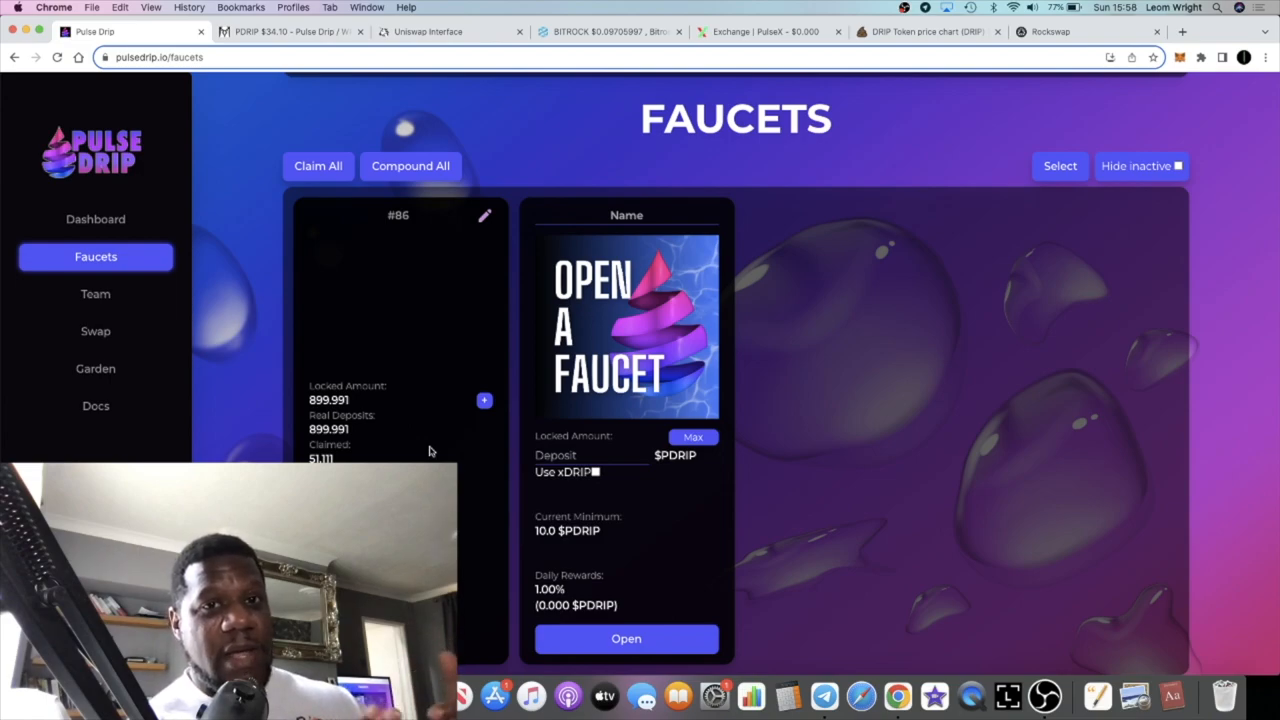
mouse_move(88, 231)
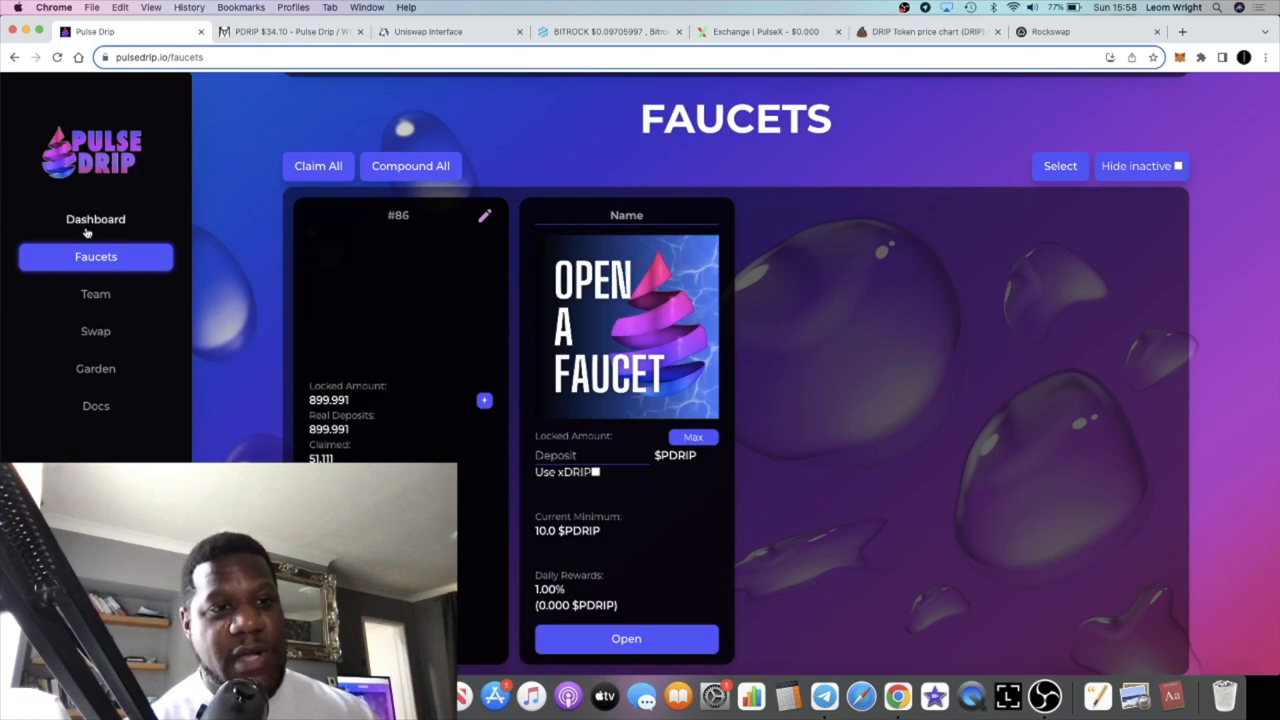
Revisit the Pulse Drip dashboard, then view the PDRIP/WPLS chart at $34.10, down 7.47%.
click(95, 219)
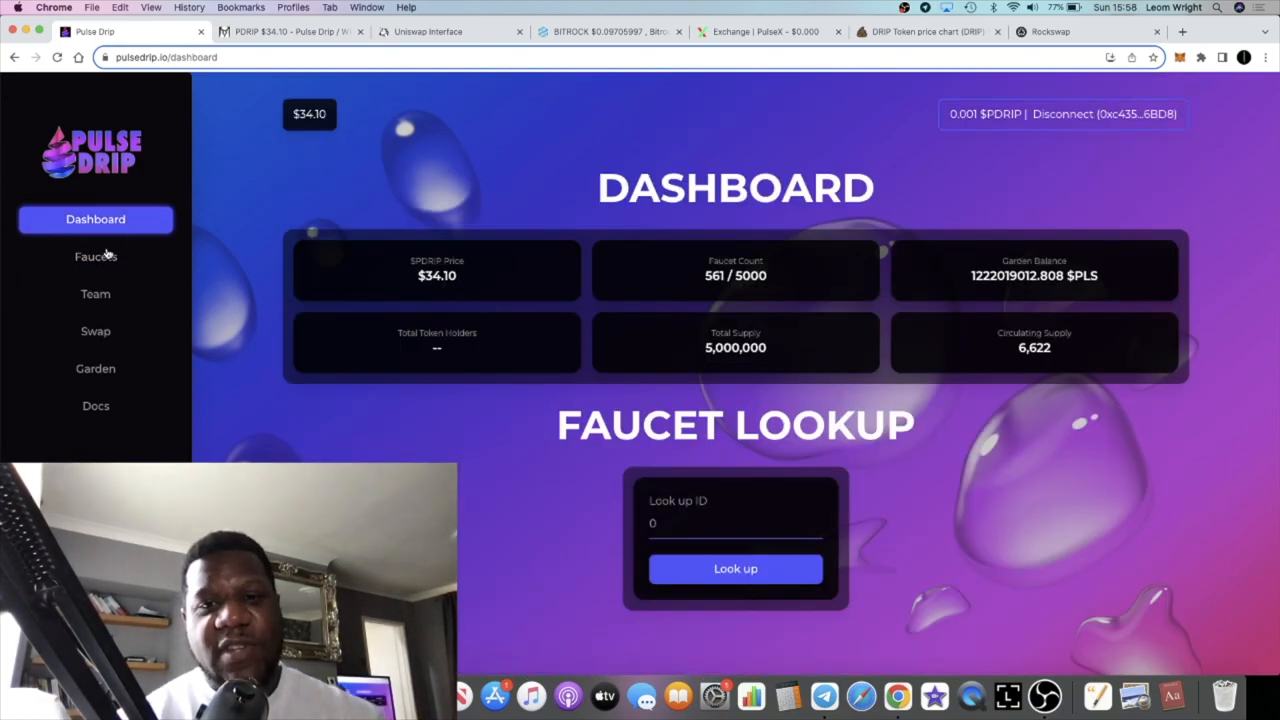
mouse_move(347, 342)
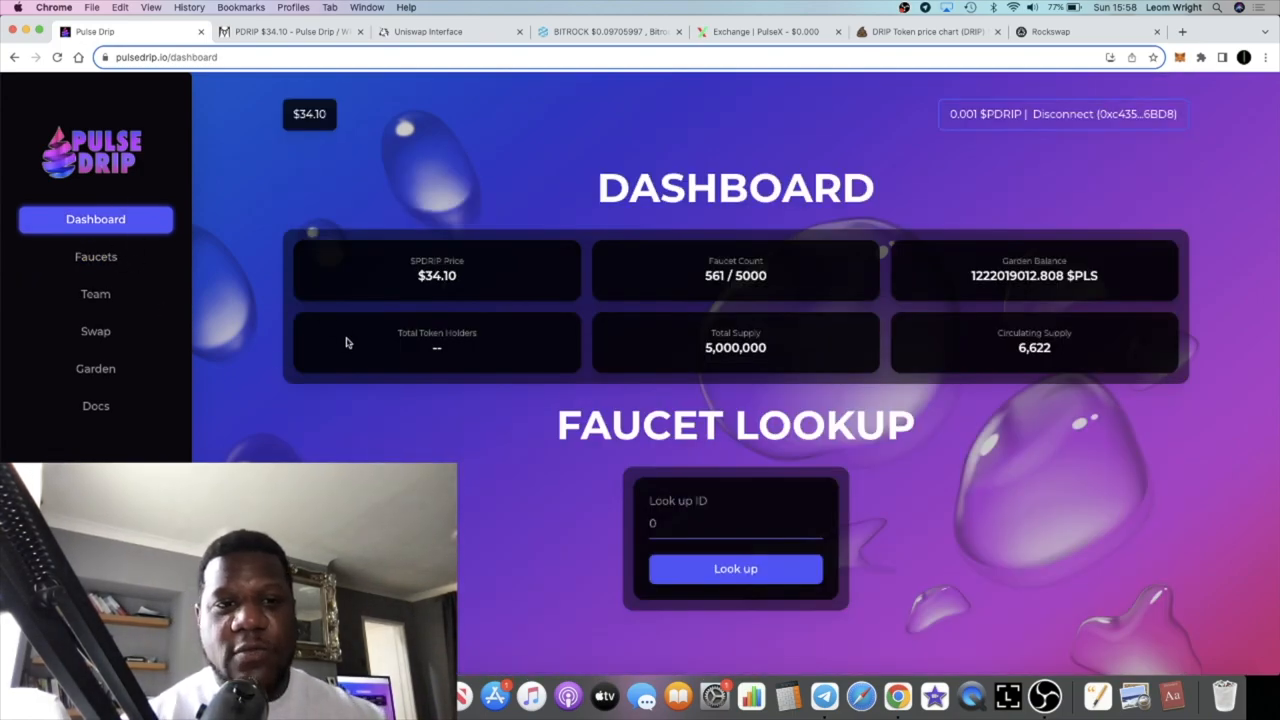
click(280, 31)
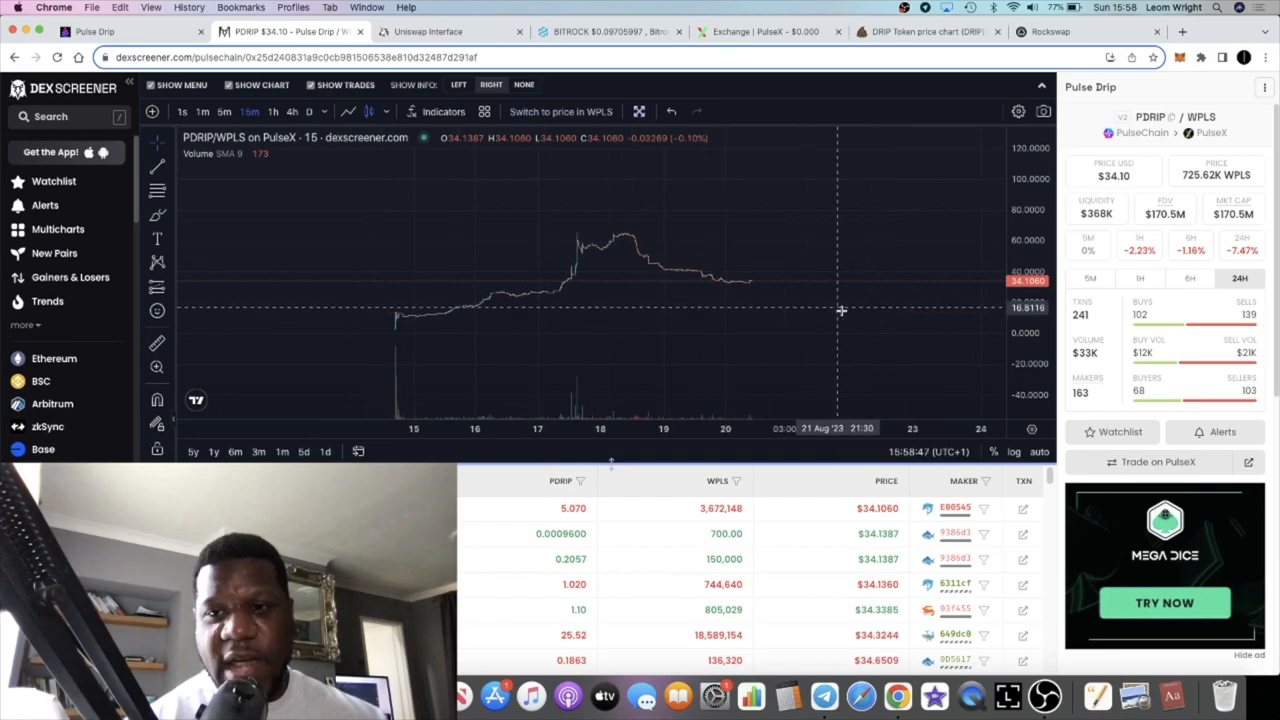
mouse_move(690, 327)
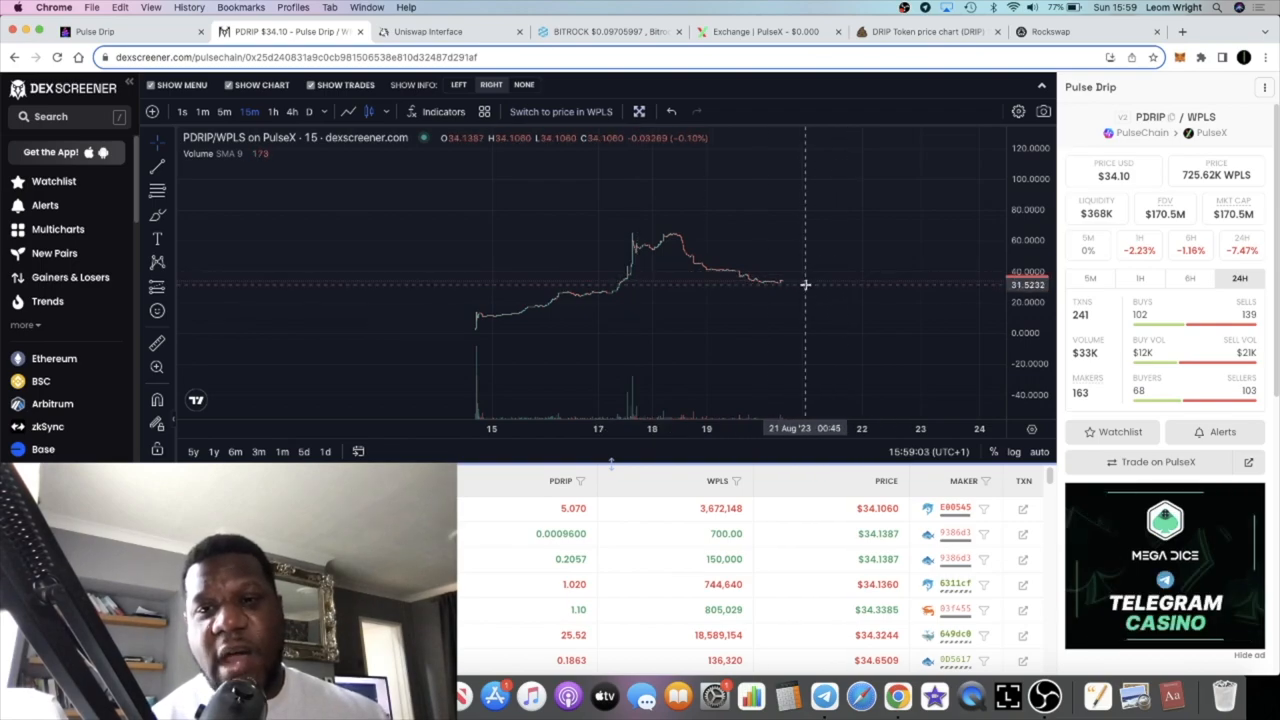
mouse_move(889, 217)
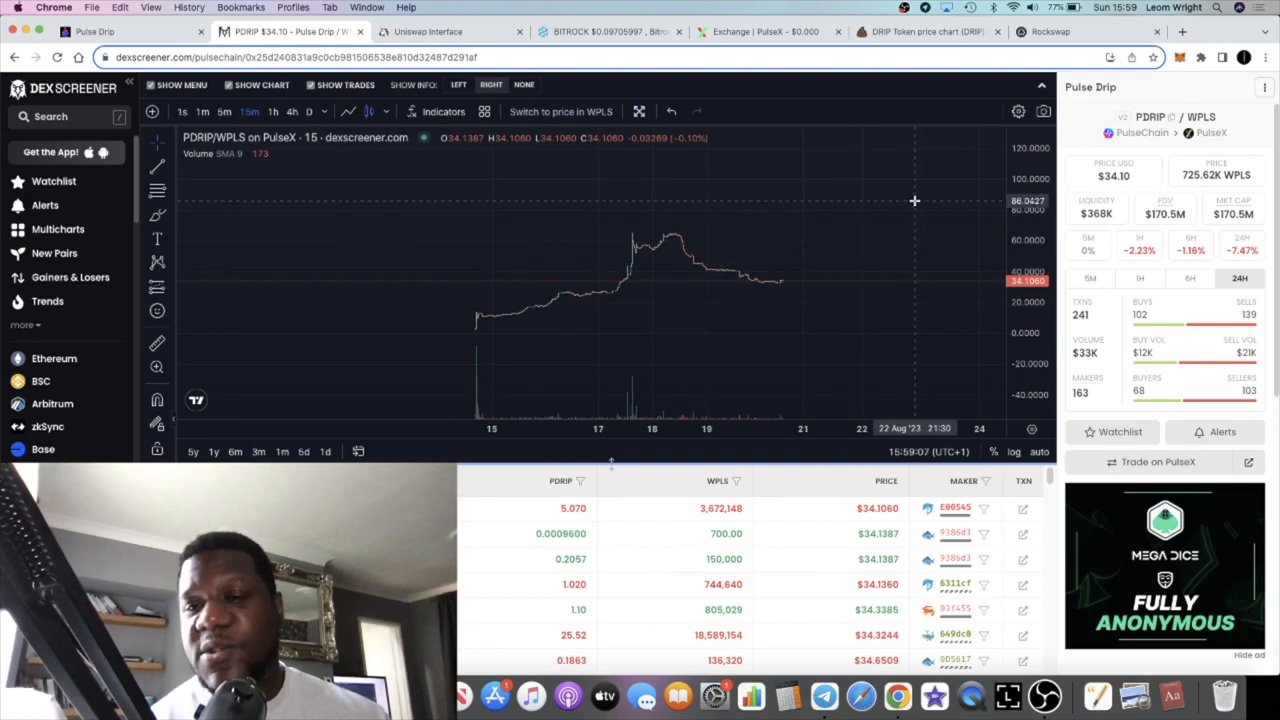
mouse_move(914, 168)
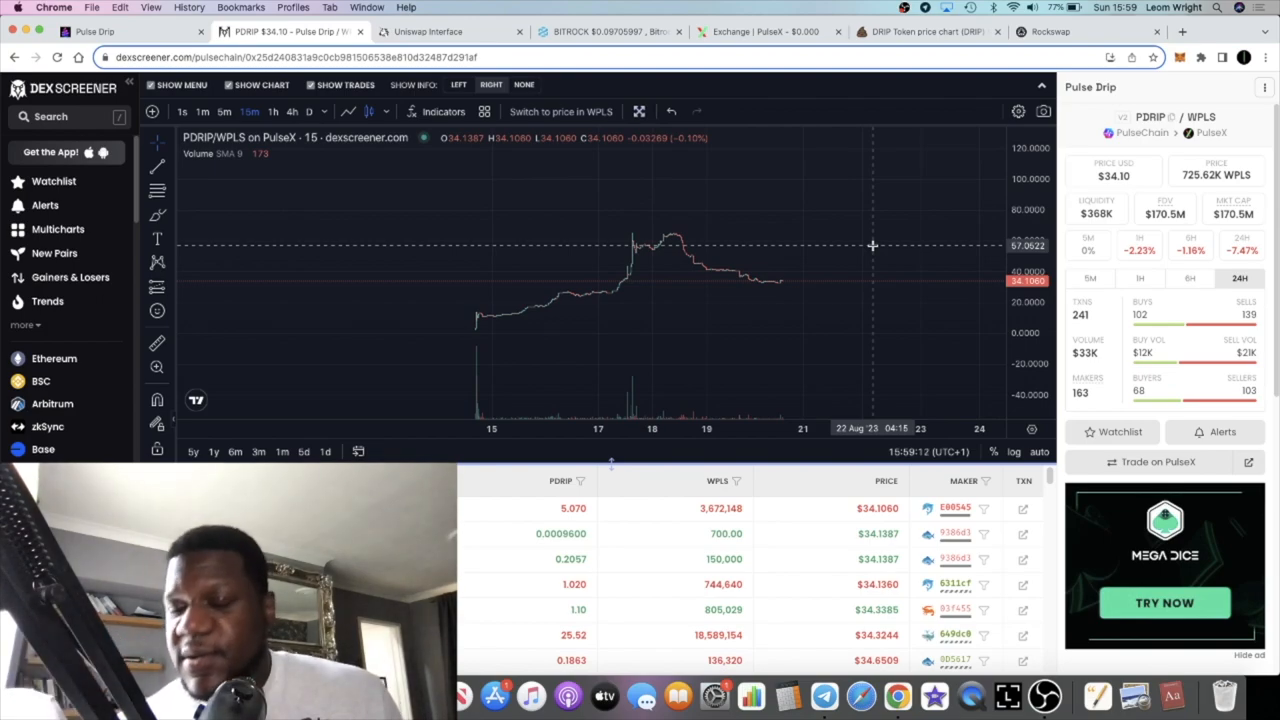
mouse_move(791, 285)
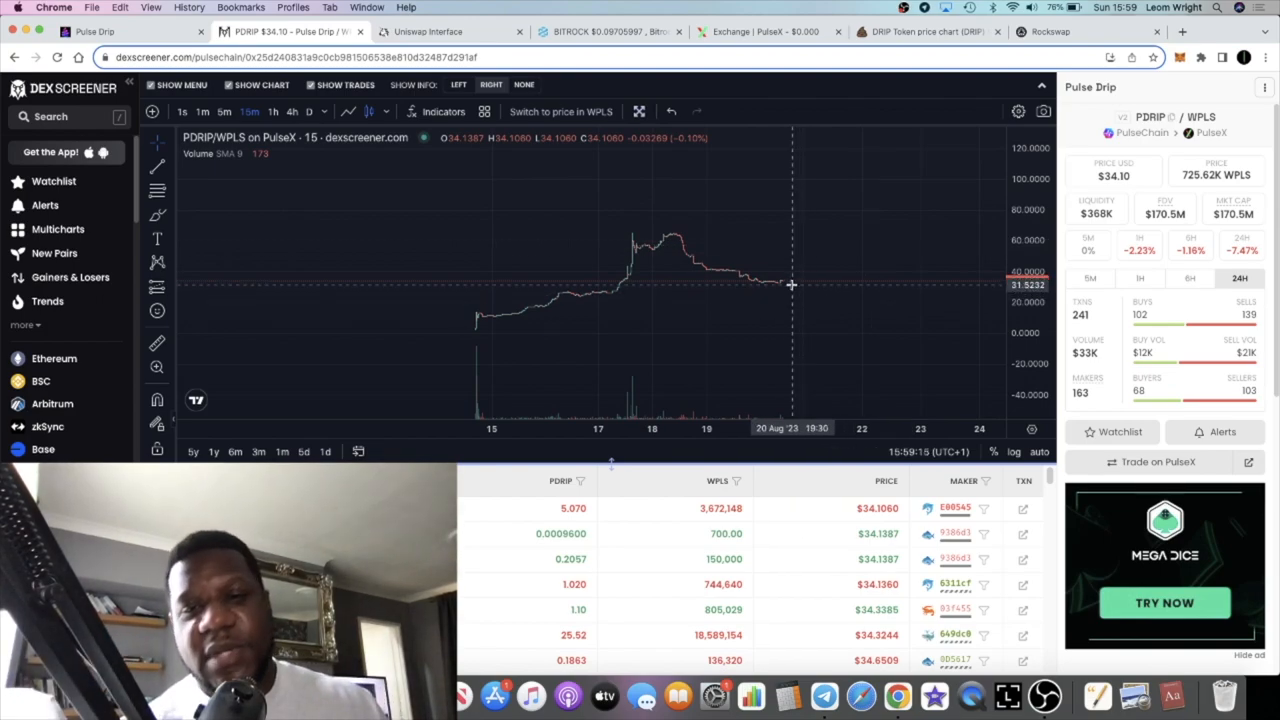
mouse_move(916, 218)
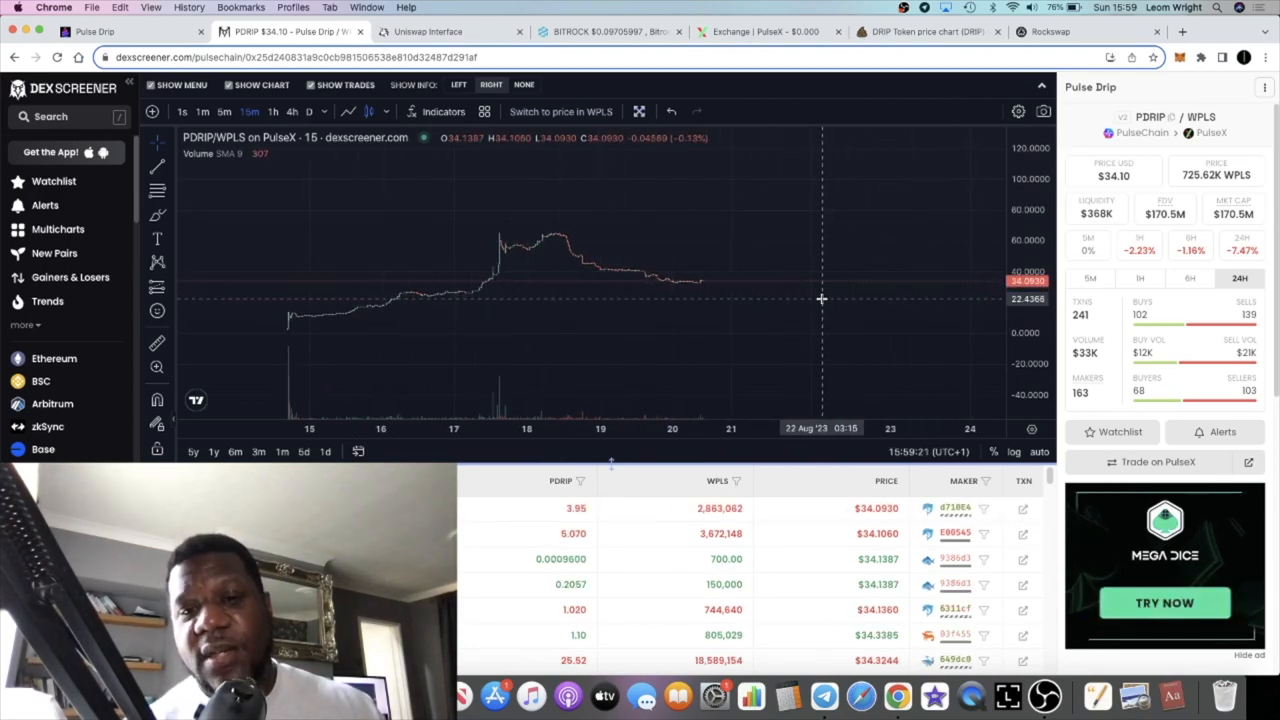
mouse_move(745, 295)
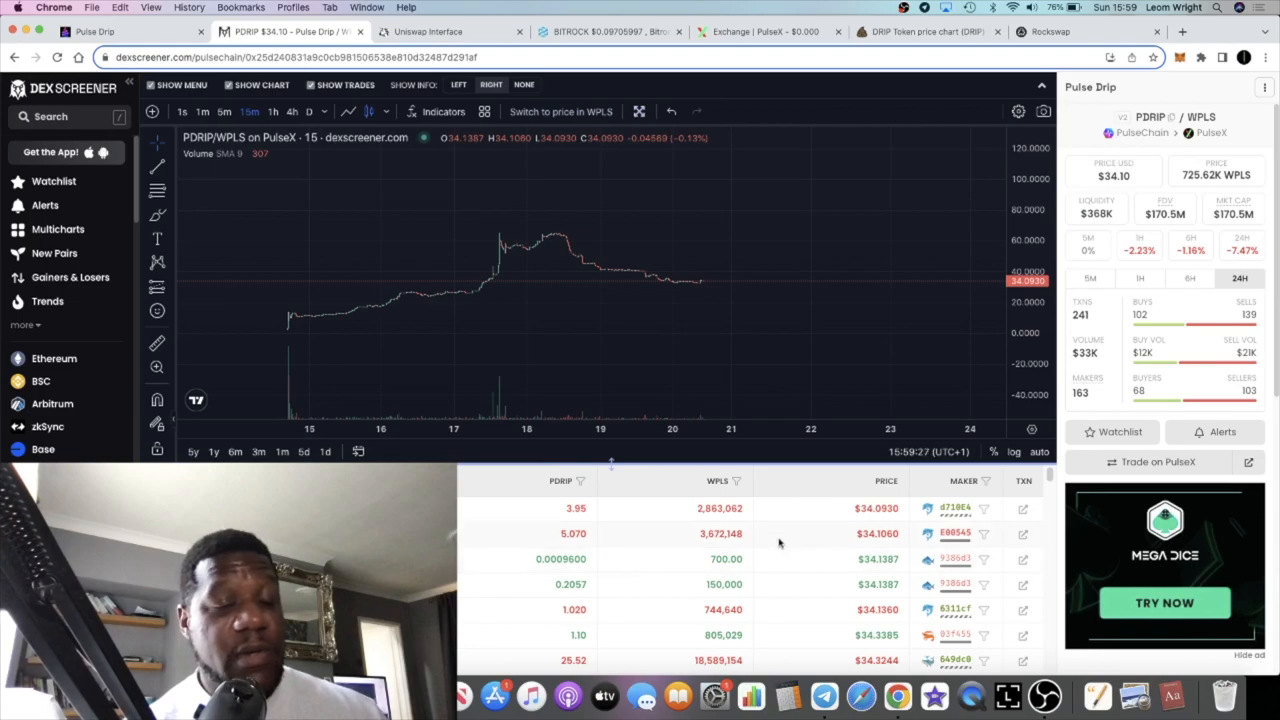
mouse_move(693, 274)
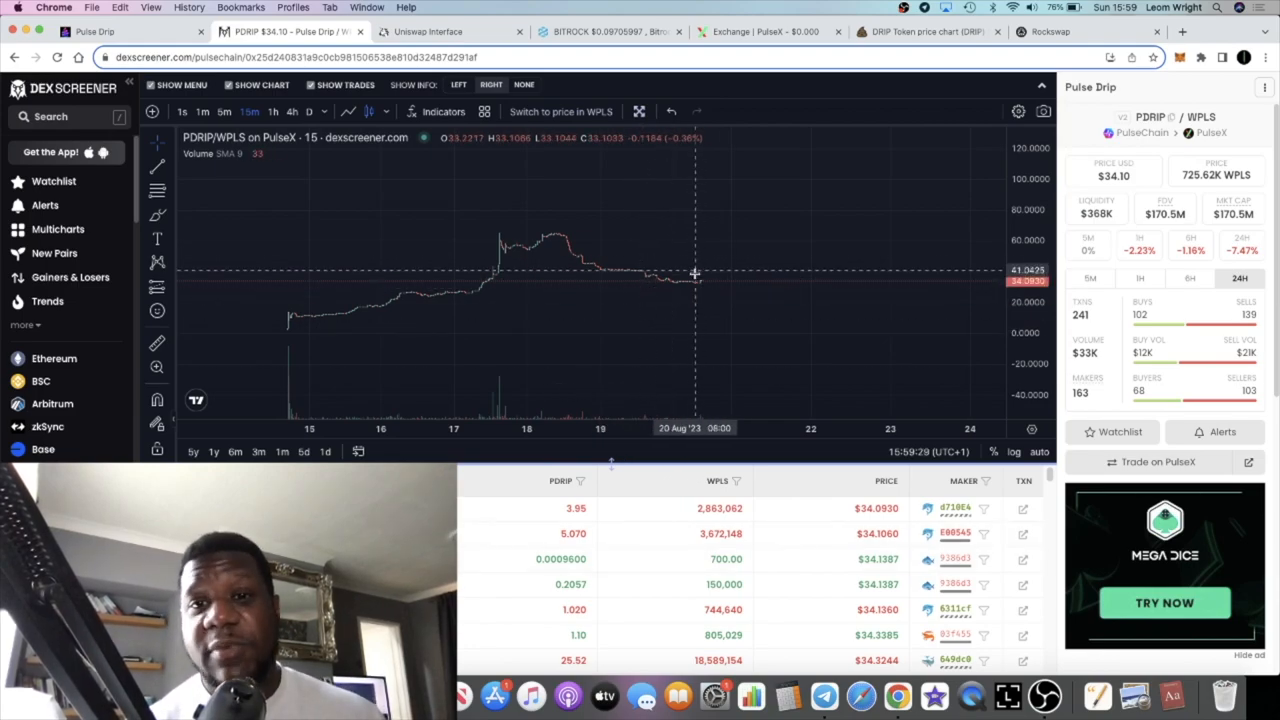